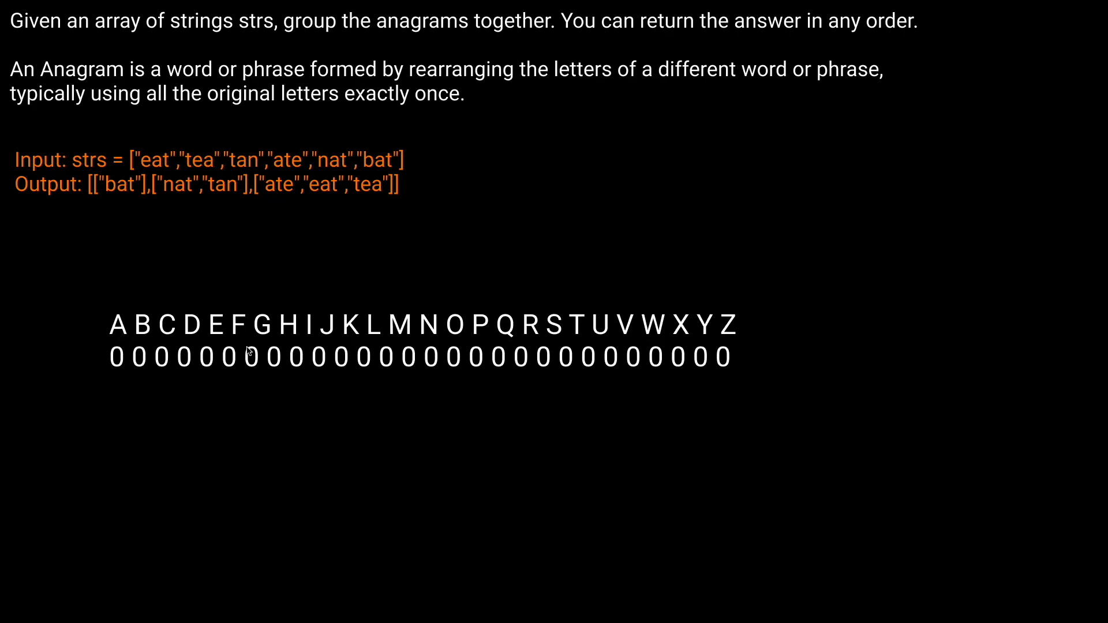
pyautogui.moveTo(117, 321)
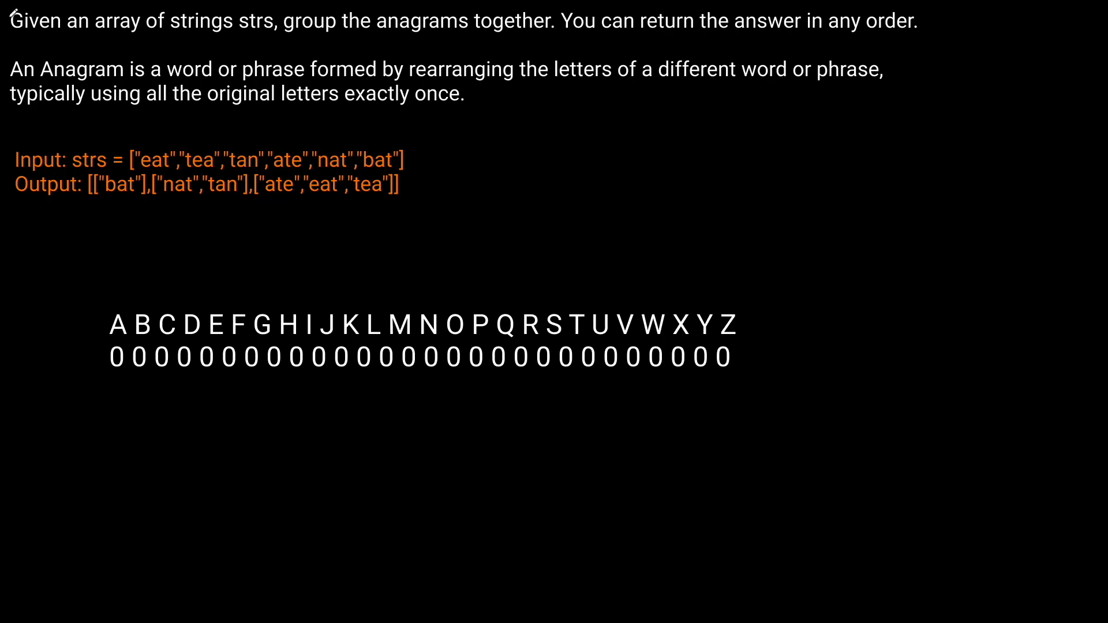
pyautogui.moveTo(145, 166)
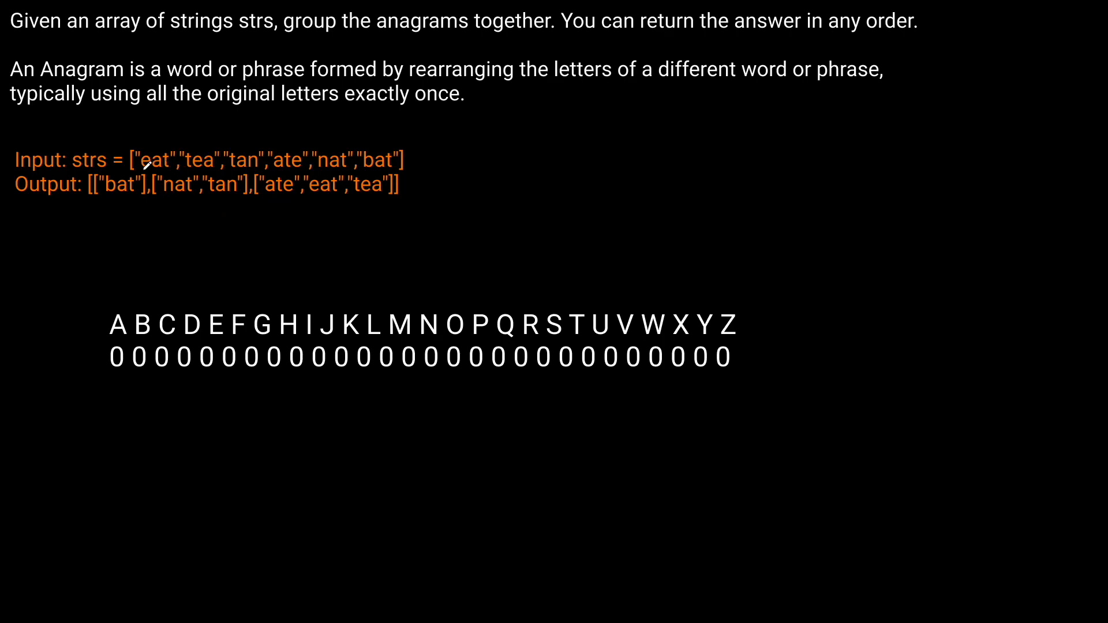
pyautogui.moveTo(276, 160)
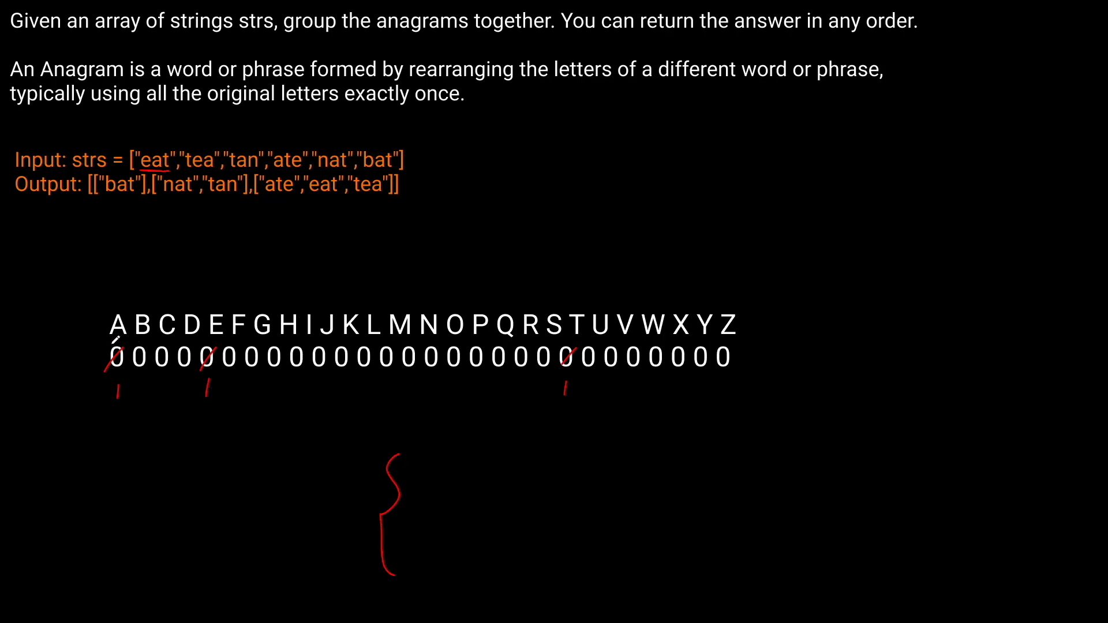
# - Underline "eat" and mark 1s under its letters on the count-row diagram
pyautogui.moveTo(102, 347); pyautogui.dragTo(750, 340)
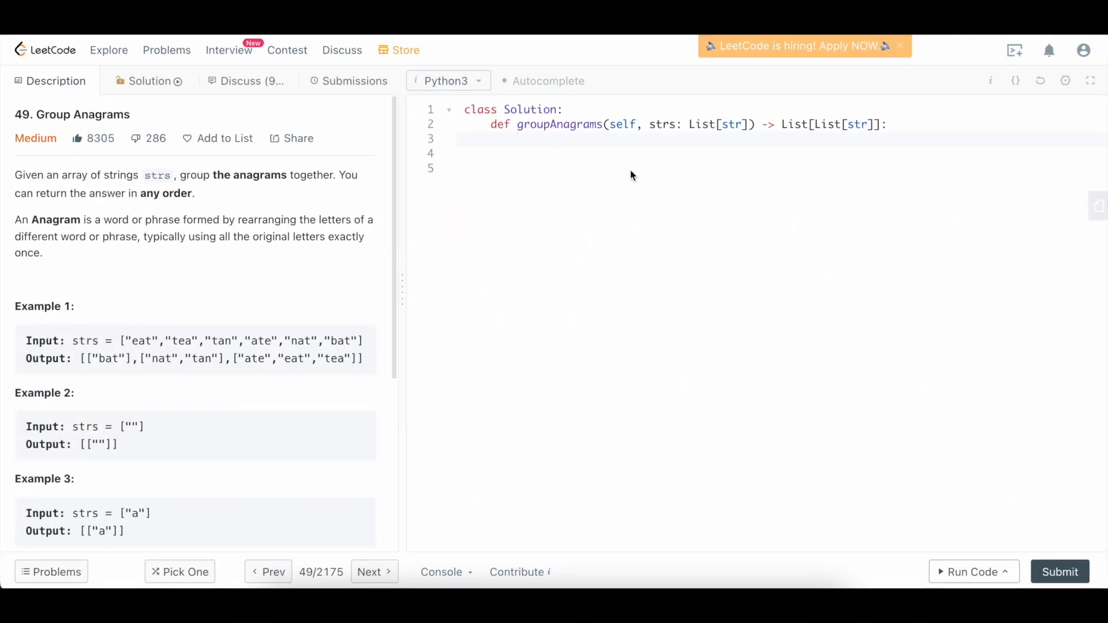
# - Write `groups = collections.defaultdict(list)` as the first line of groupAnagrams
pyautogui.click(537, 139)
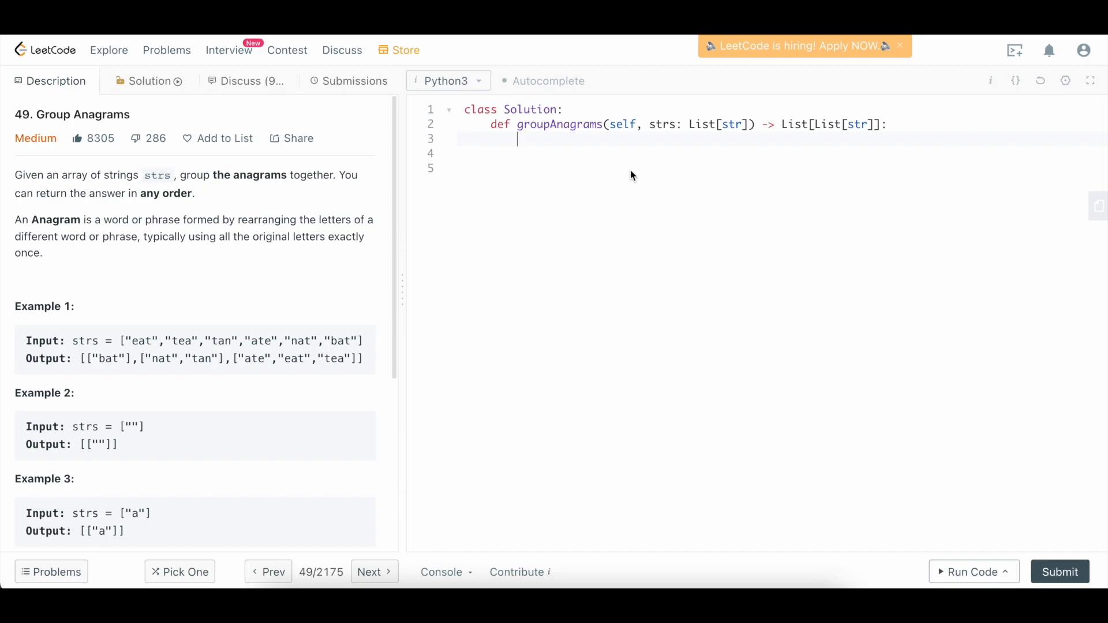
pyautogui.write('group')
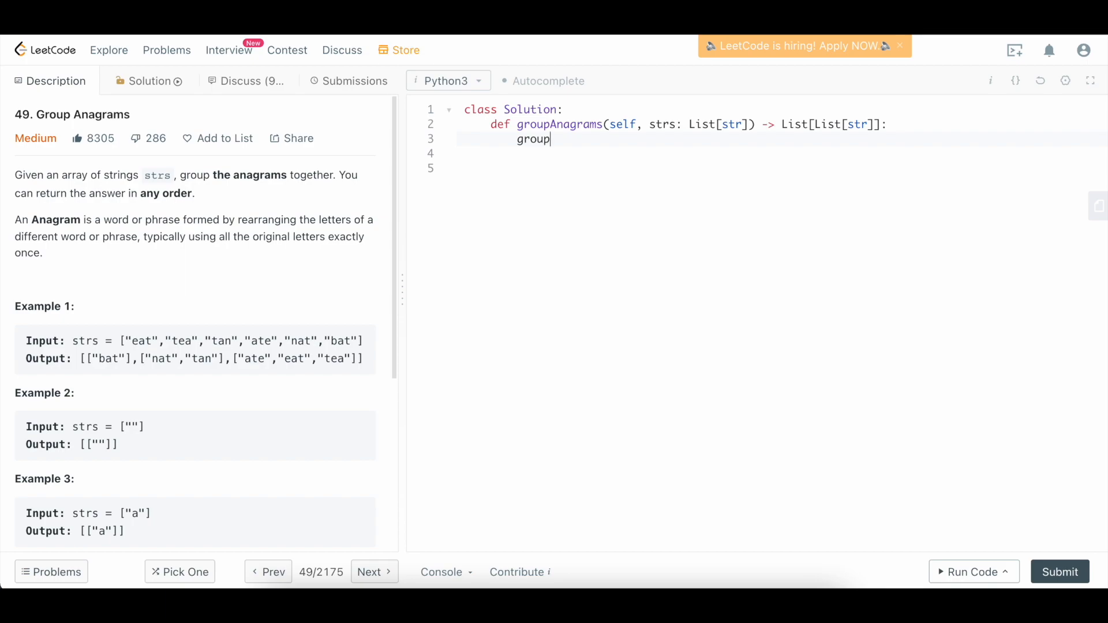
pyautogui.write('s = collections.def')
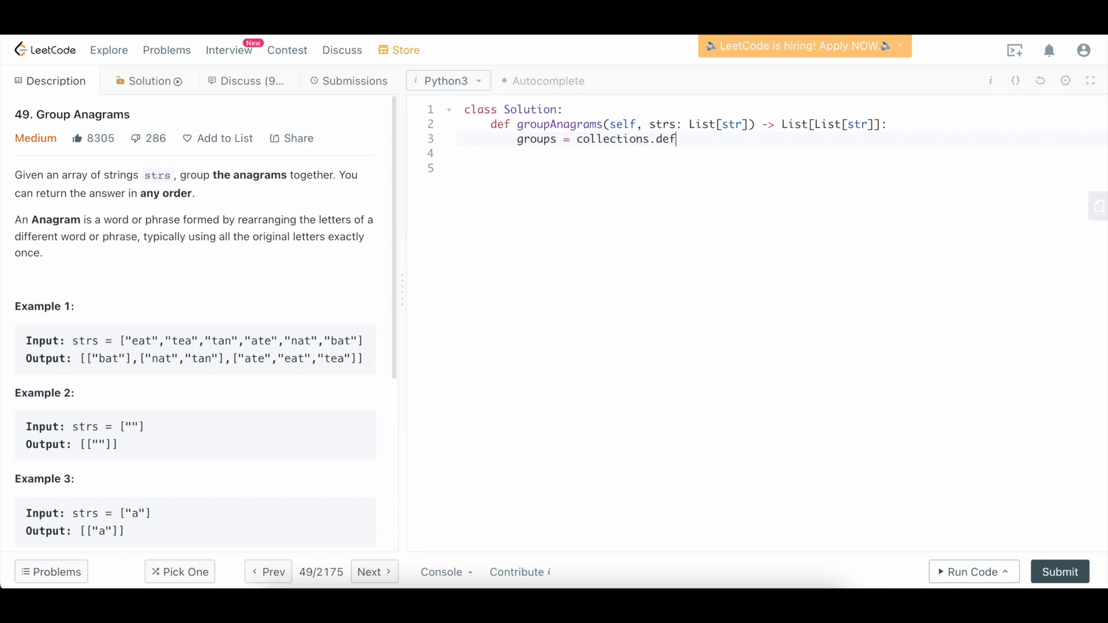
pyautogui.write('aultdict(list)')
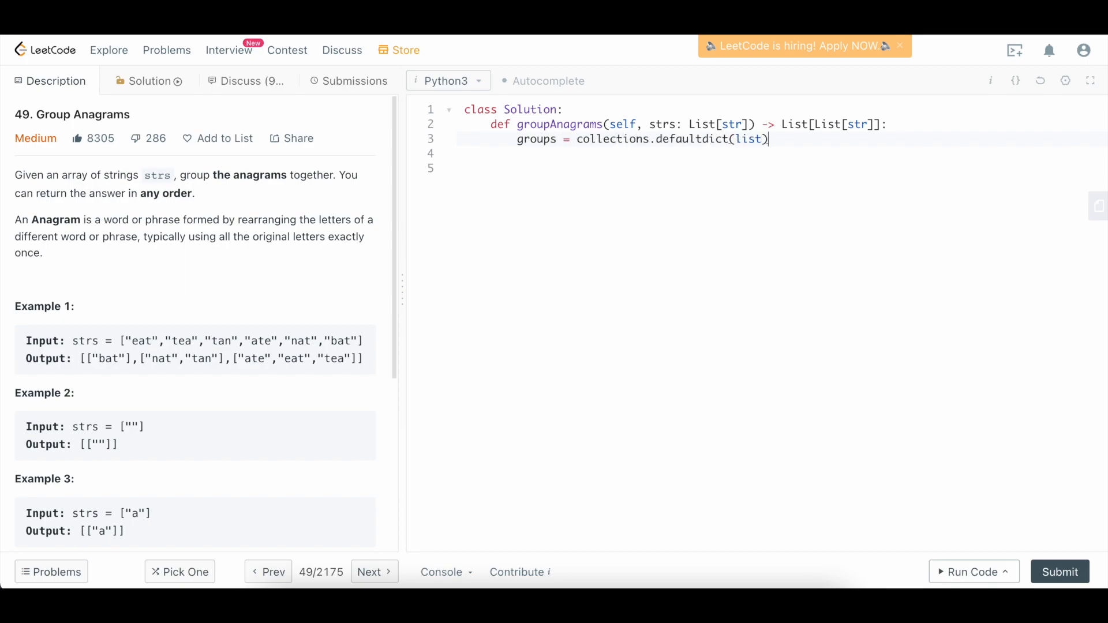
pyautogui.press('Enter')
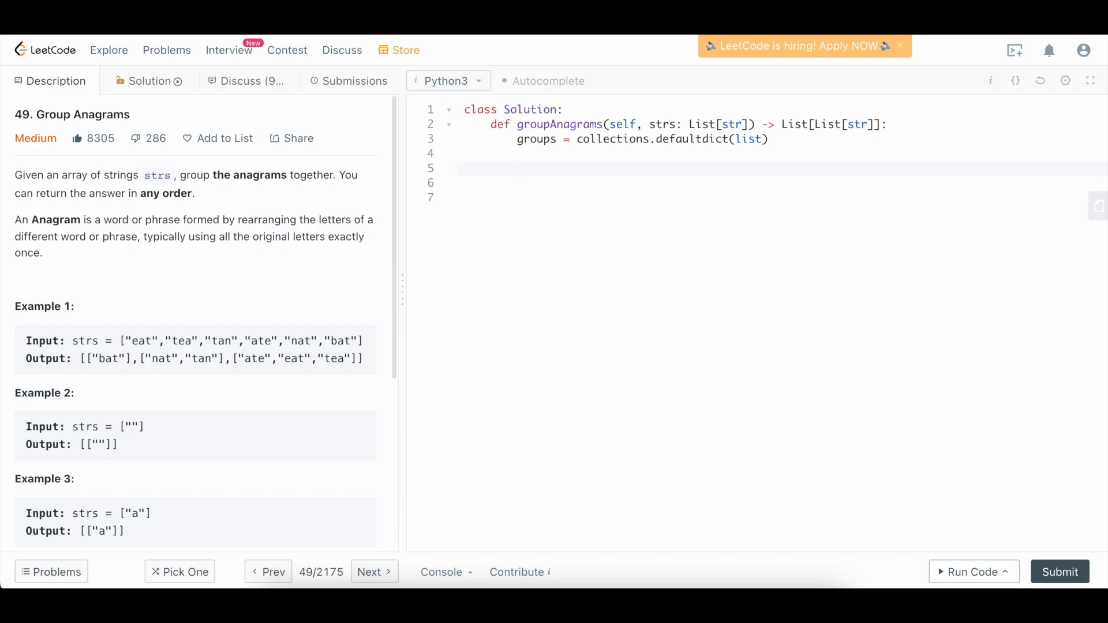
pyautogui.click(518, 168)
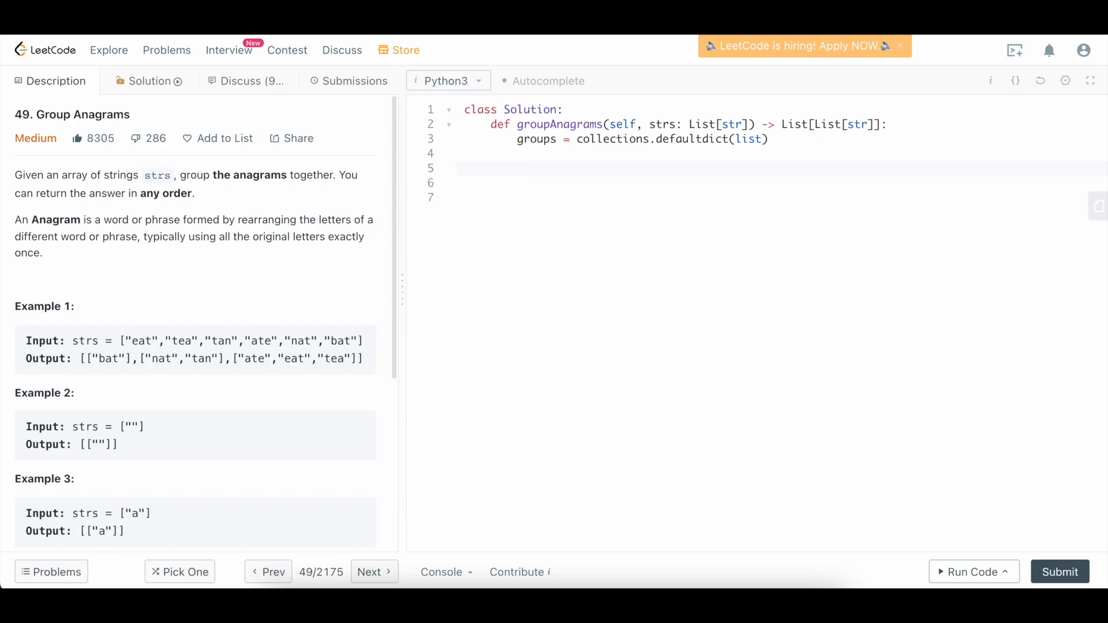
# - Add `for string in strs:` with `chars = [0] * 26` initialised inside the loop
pyautogui.click(540, 168)
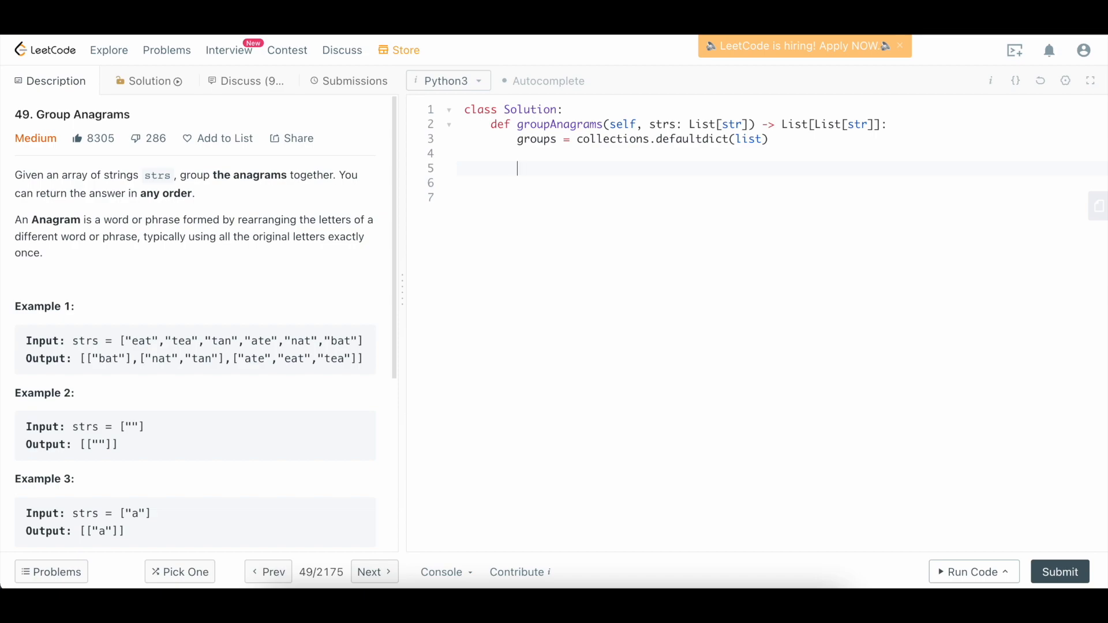
pyautogui.write('for string in str')
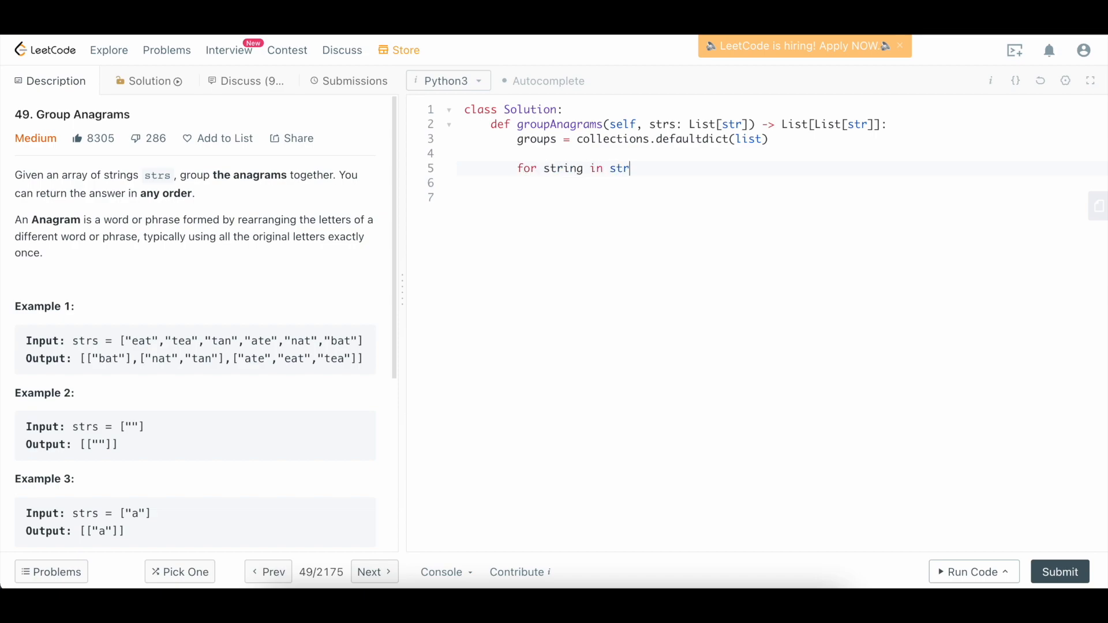
pyautogui.write('s:')
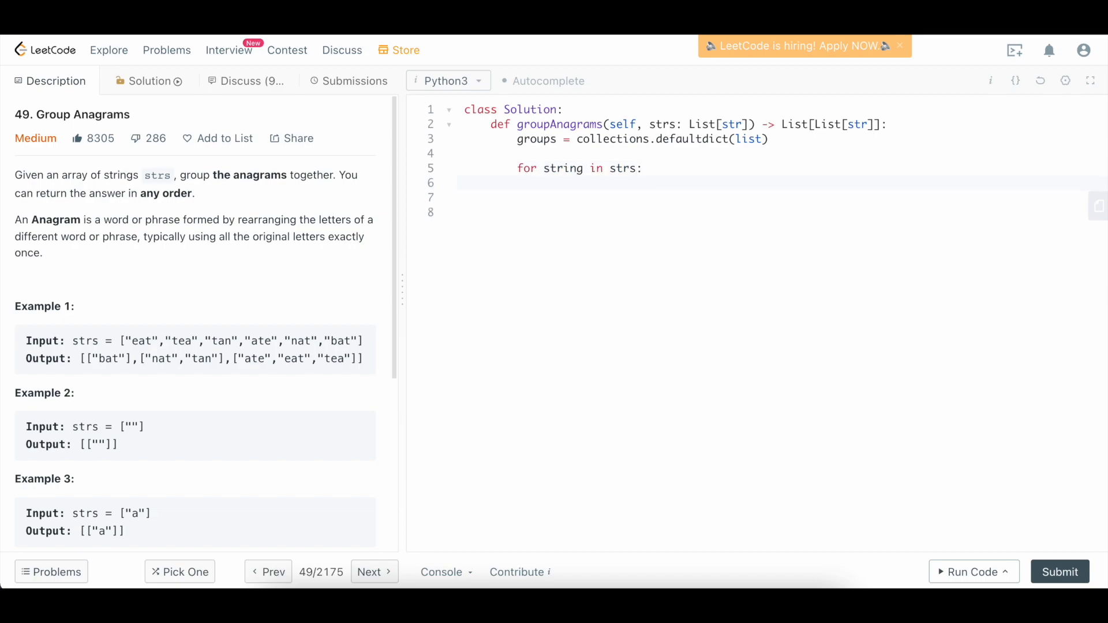
pyautogui.write('chars')
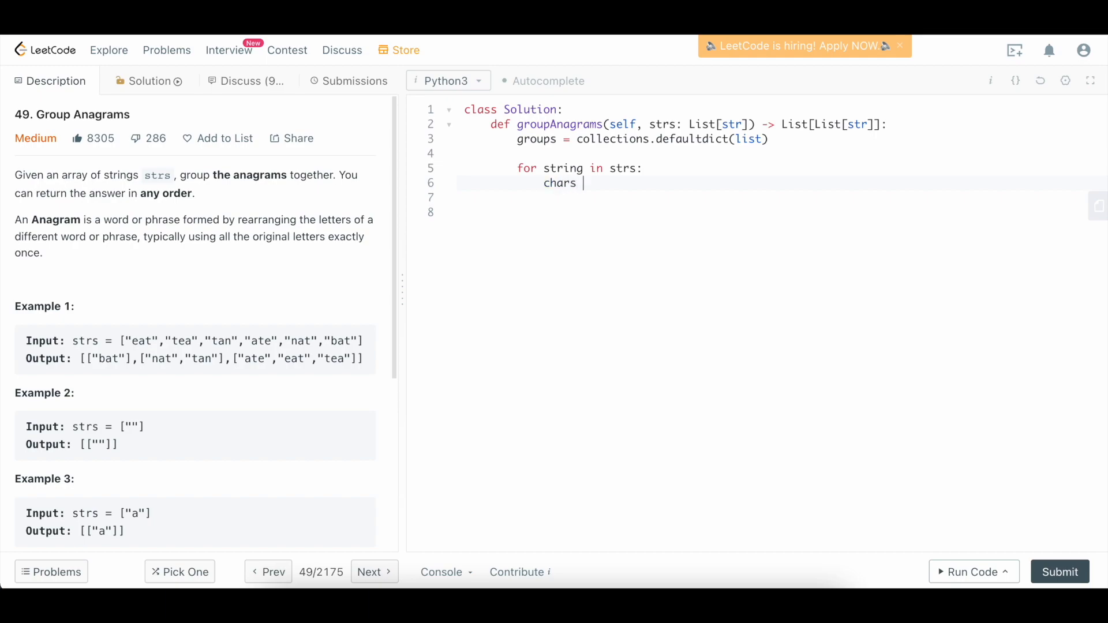
pyautogui.write('= [0] * 2')
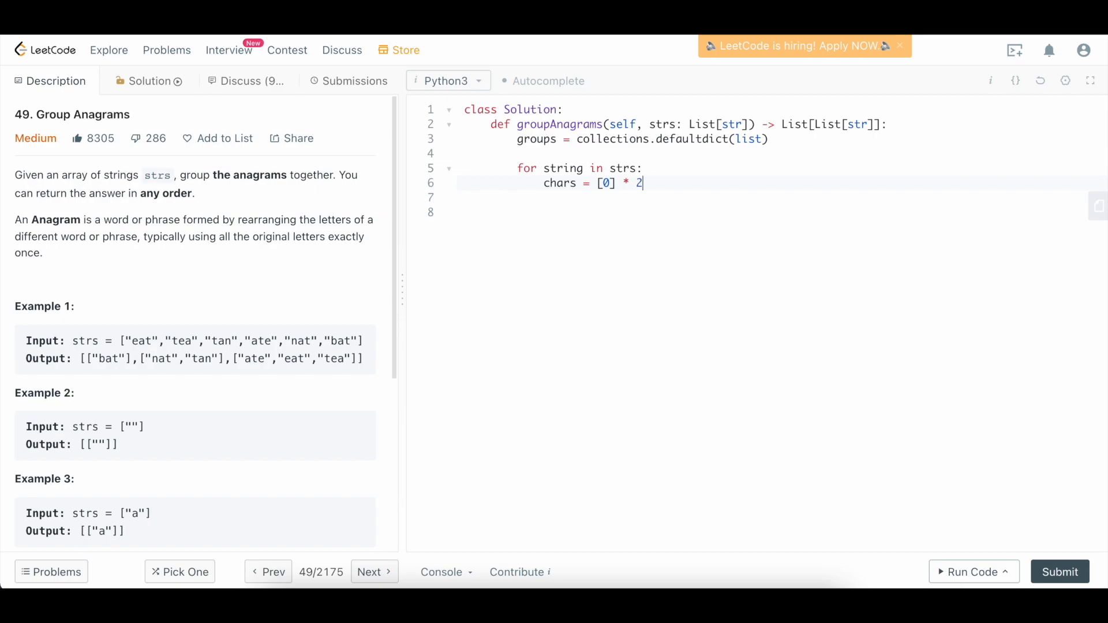
pyautogui.write('6')
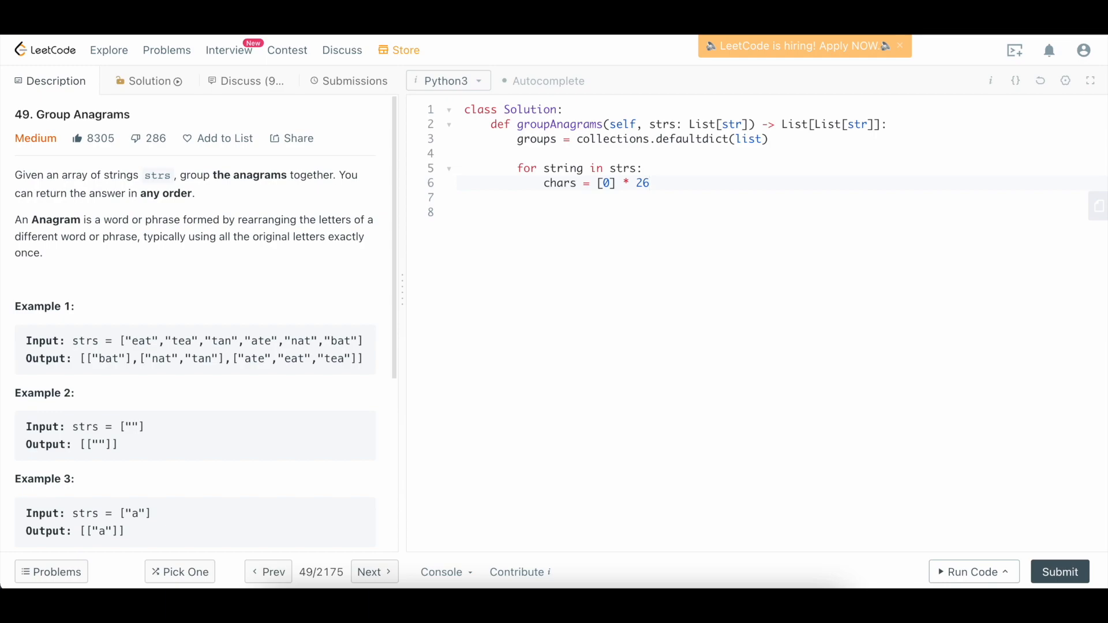
pyautogui.press('Enter')
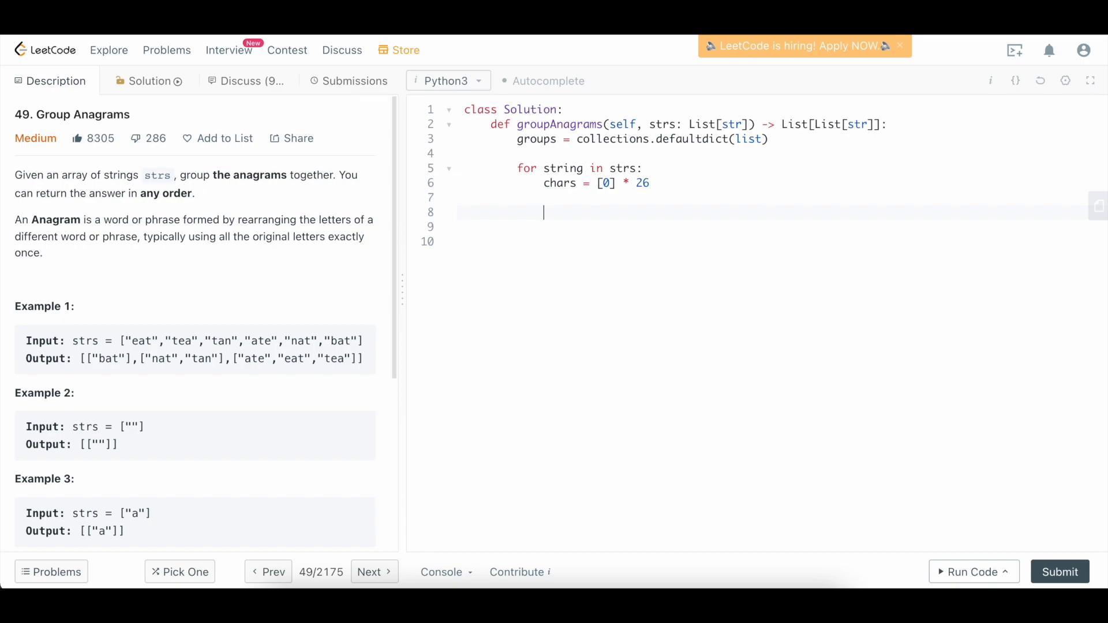
# - Add an inner `for char in string:` loop incrementing `chars[ord(char) - ord('a')] += 1`
pyautogui.write('for char in string:')
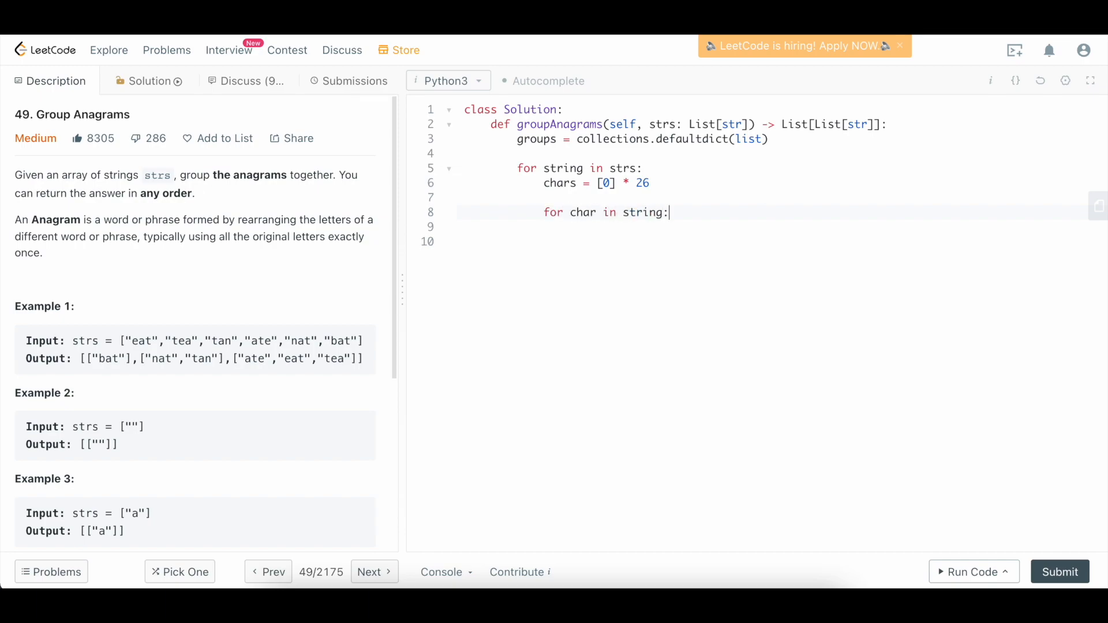
pyautogui.press('Enter')
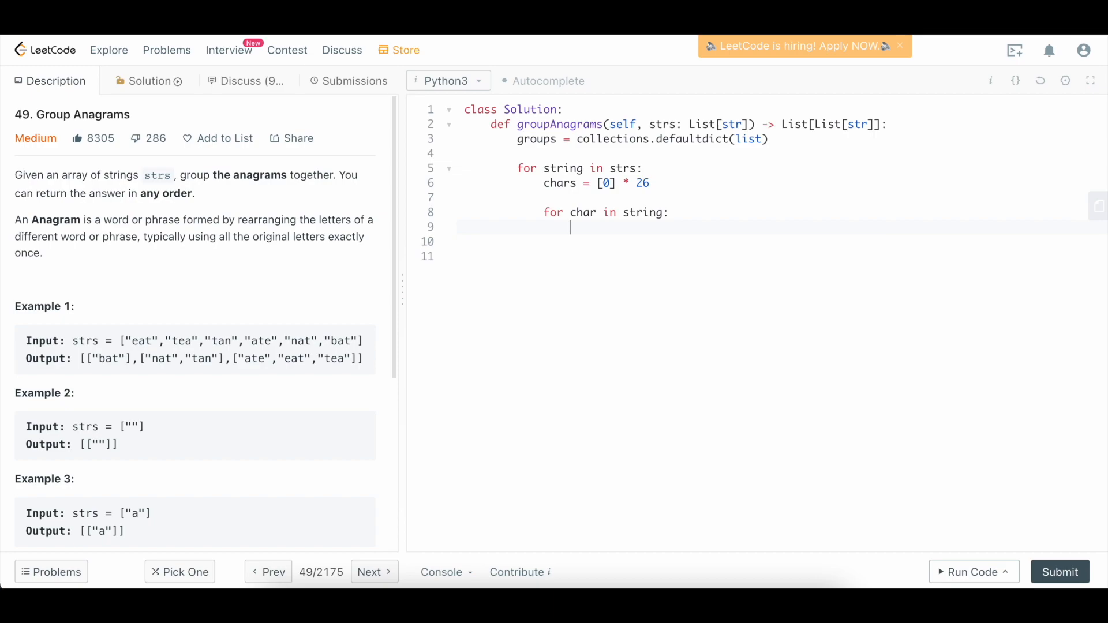
pyautogui.write('chars[]')
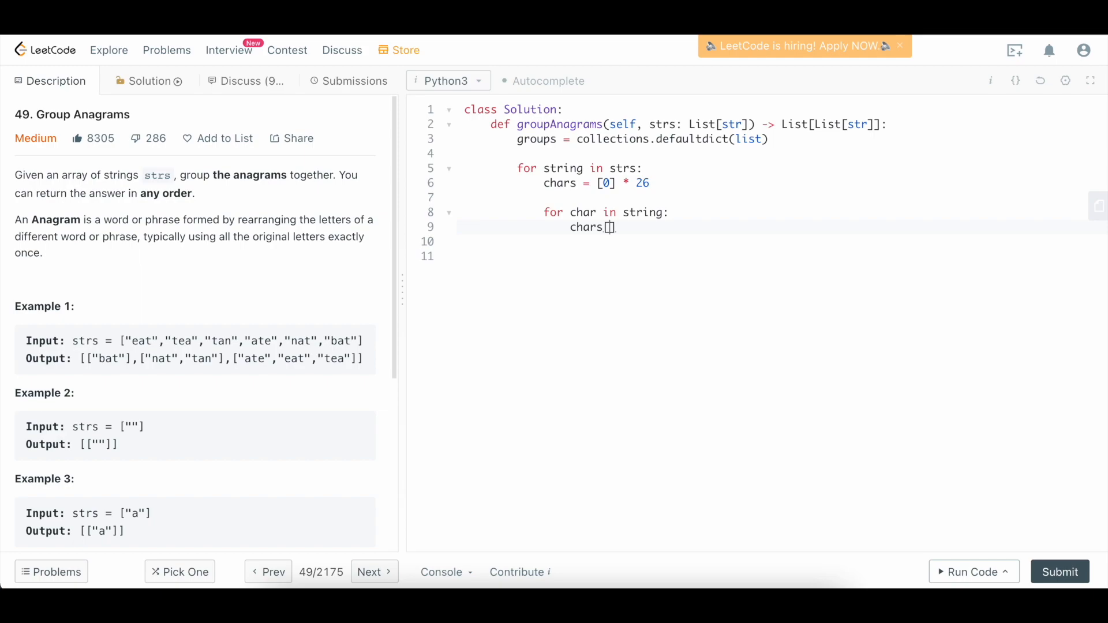
pyautogui.write('ord)')
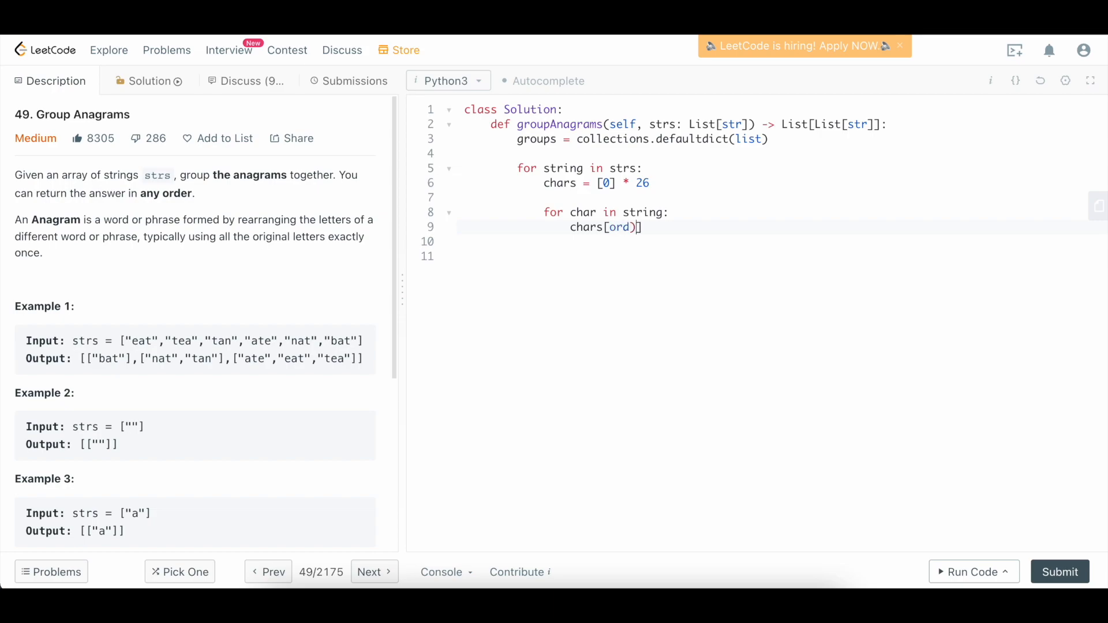
pyautogui.write('c')
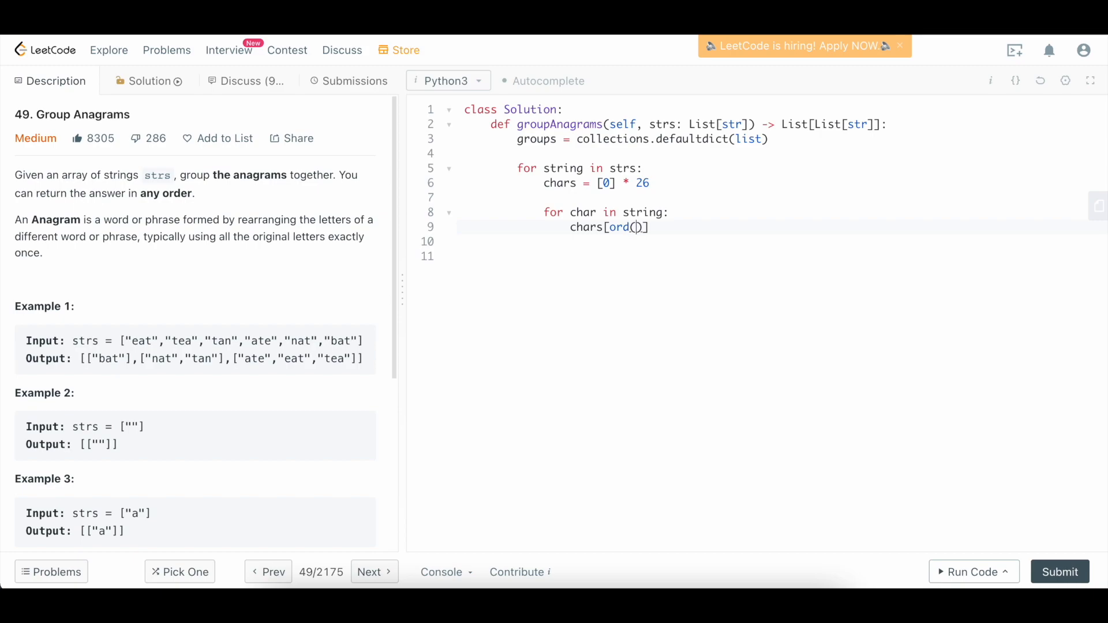
pyautogui.write('char')
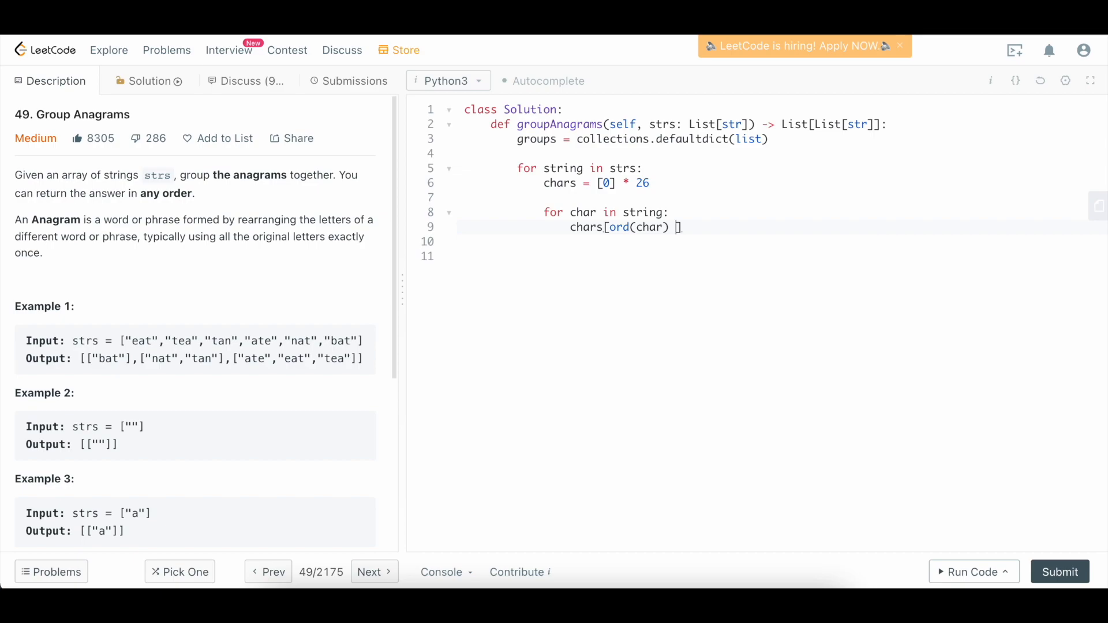
pyautogui.write('- ord()')
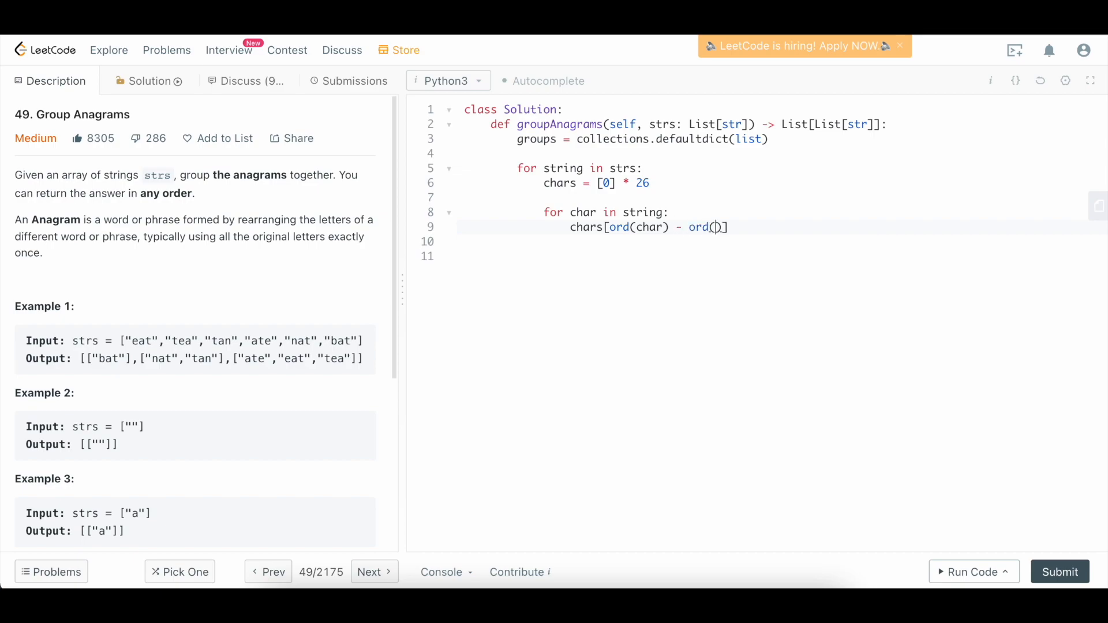
pyautogui.write("'a'")
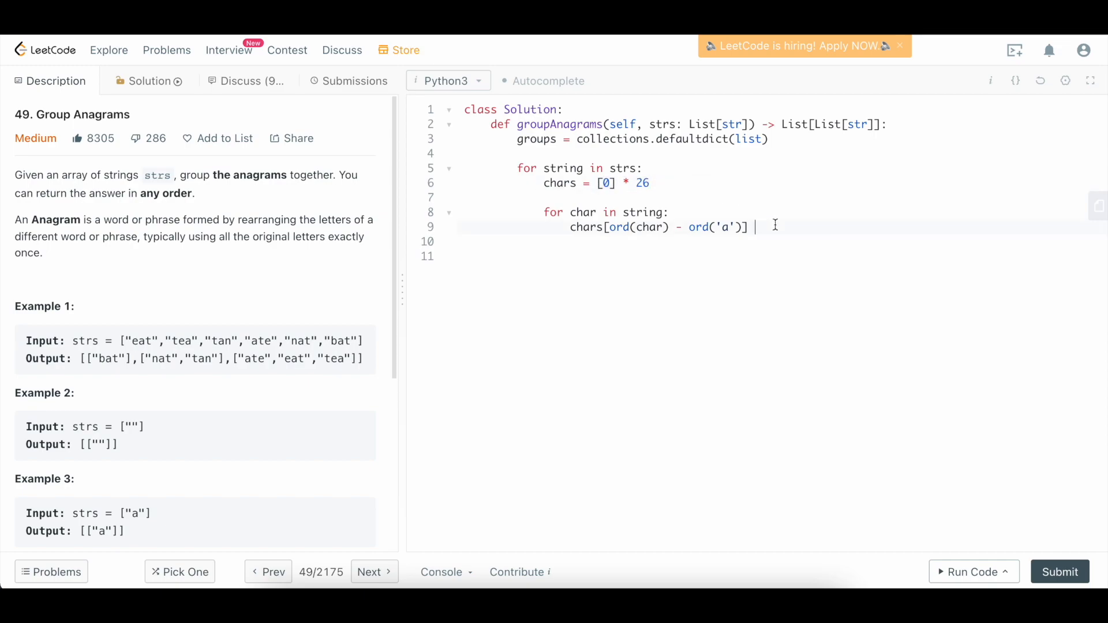
pyautogui.write('+= 1')
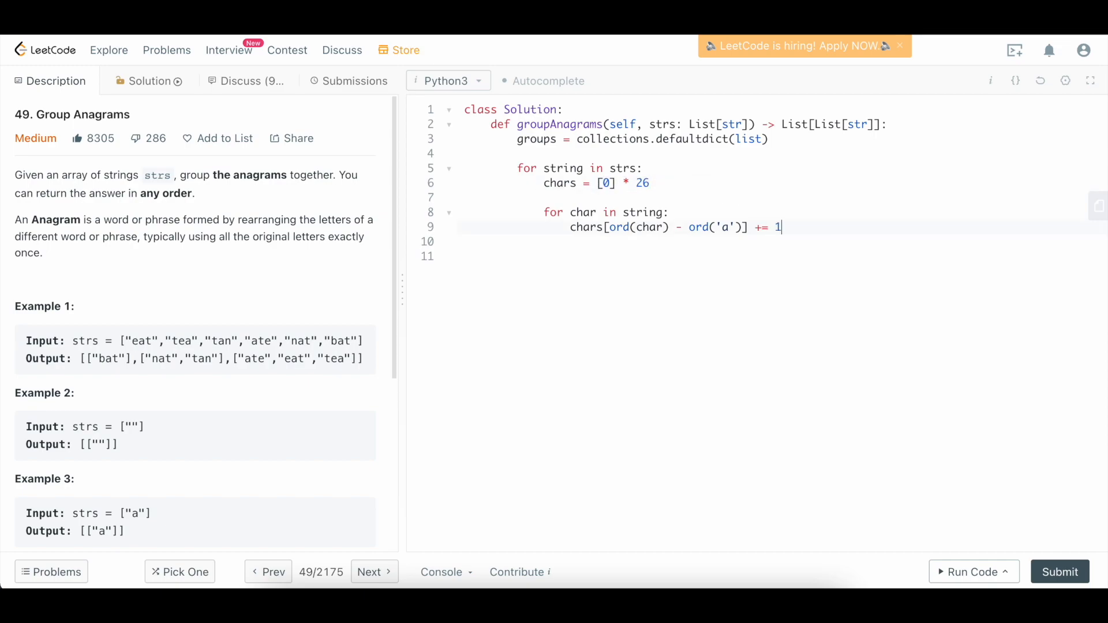
pyautogui.press('Enter')
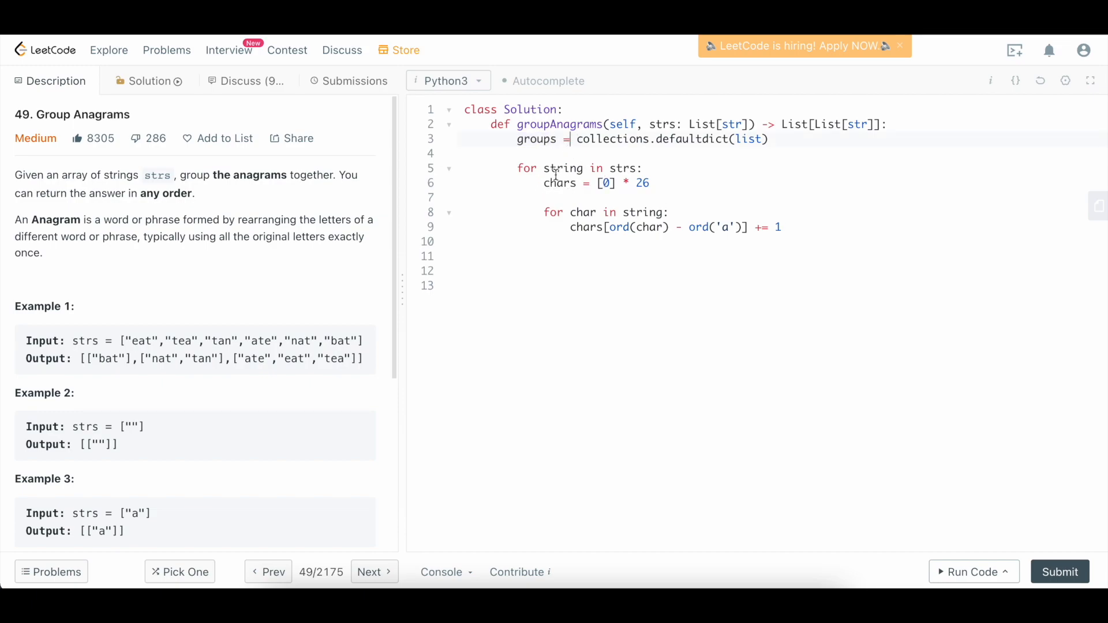
pyautogui.moveTo(531, 139)
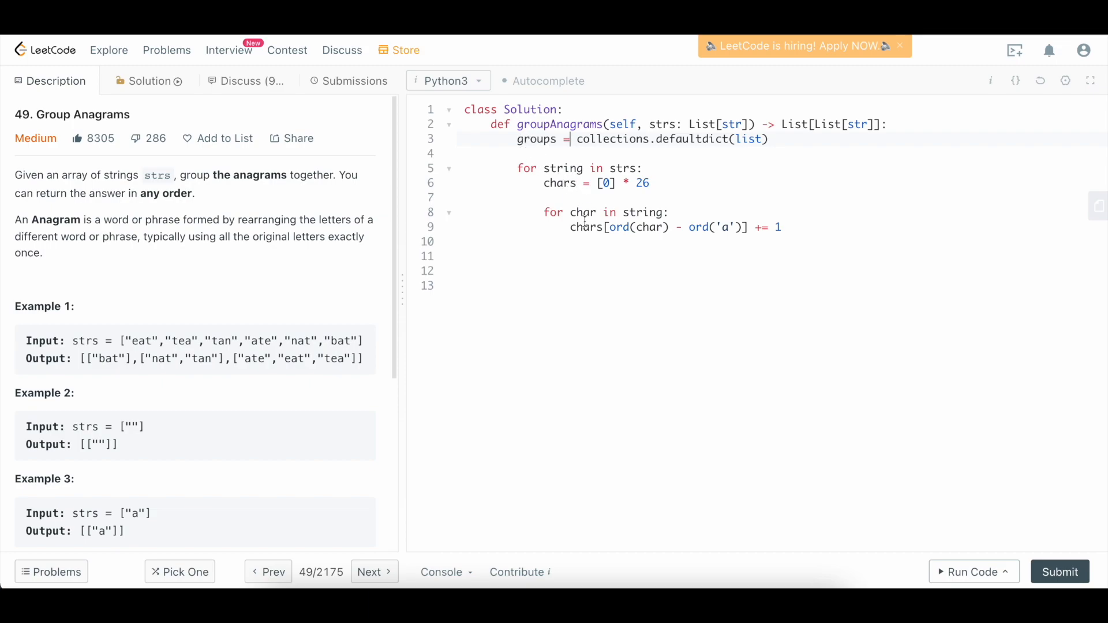
# - Review the counting code, moving the insertion point back after the defaultdict line
pyautogui.click(651, 182)
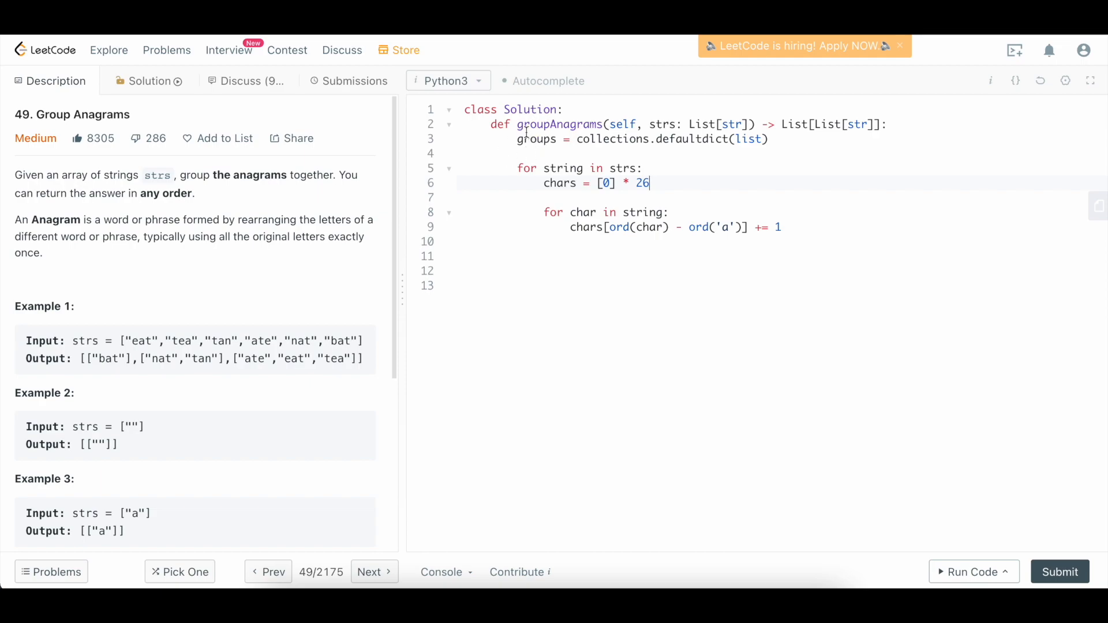
pyautogui.doubleClick(750, 138)
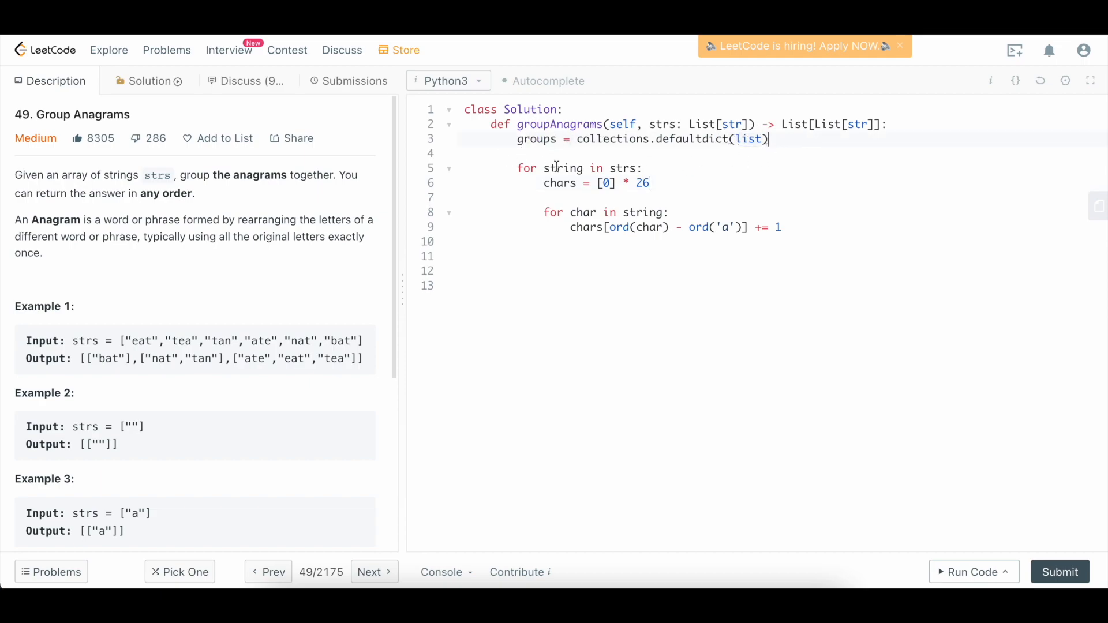
pyautogui.moveTo(711, 143)
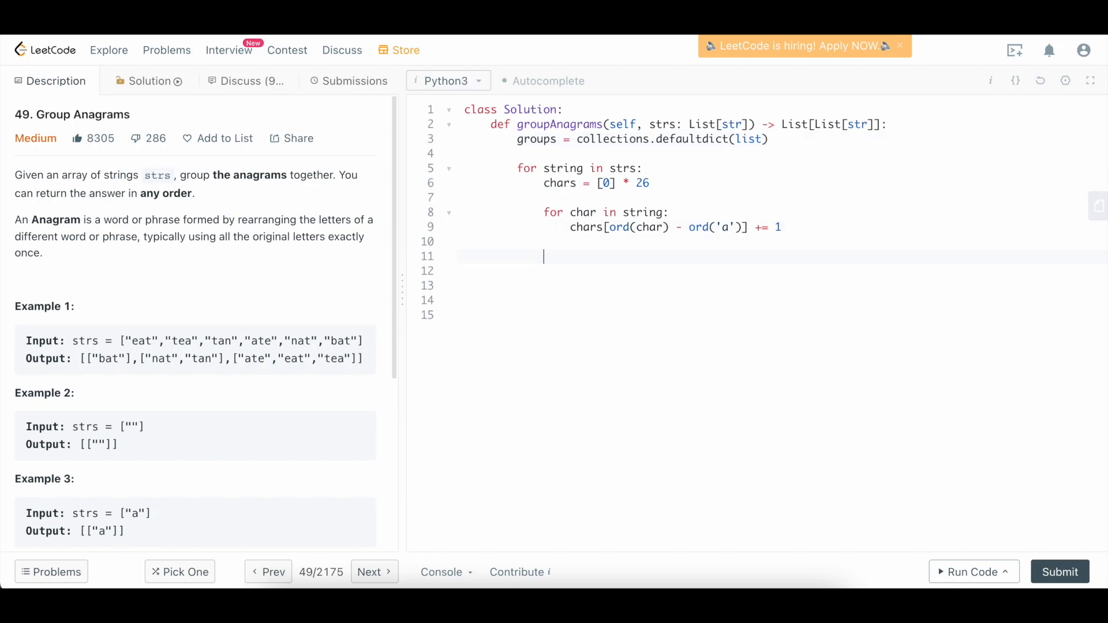
# - Append each string with `groups[tuple(chars)].append(string)` after the count loop
pyautogui.write('group')
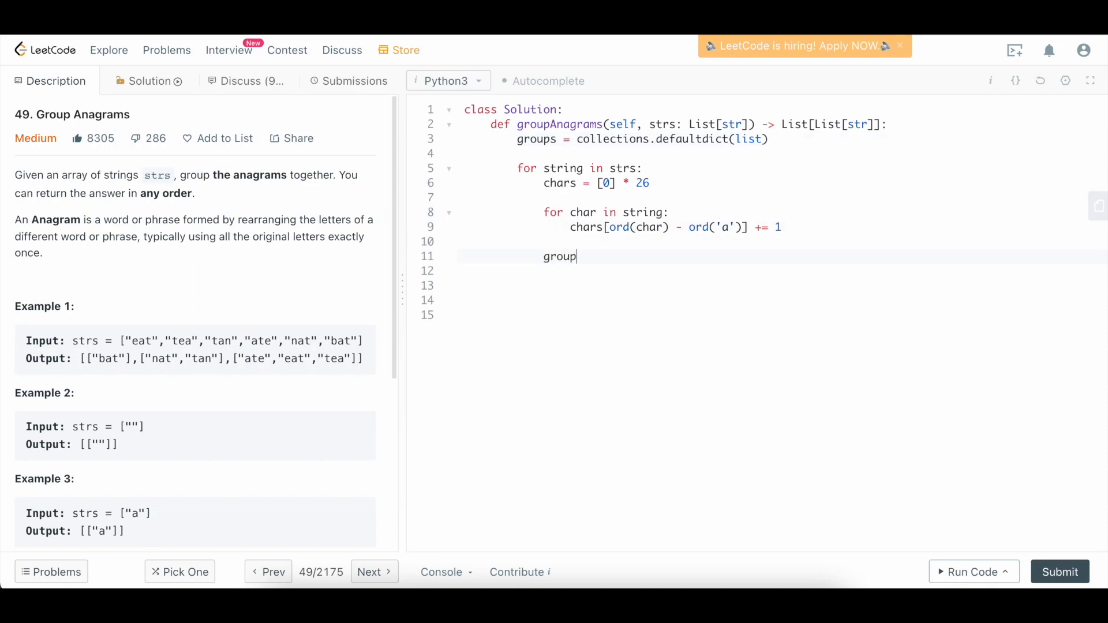
pyautogui.write('s[]')
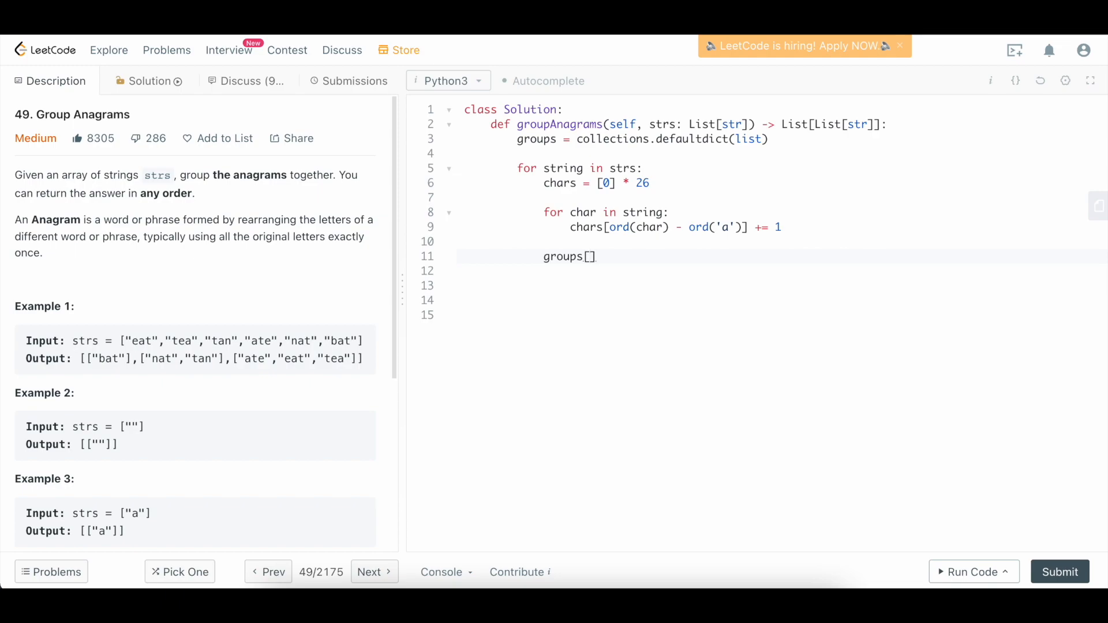
pyautogui.write('tuple')
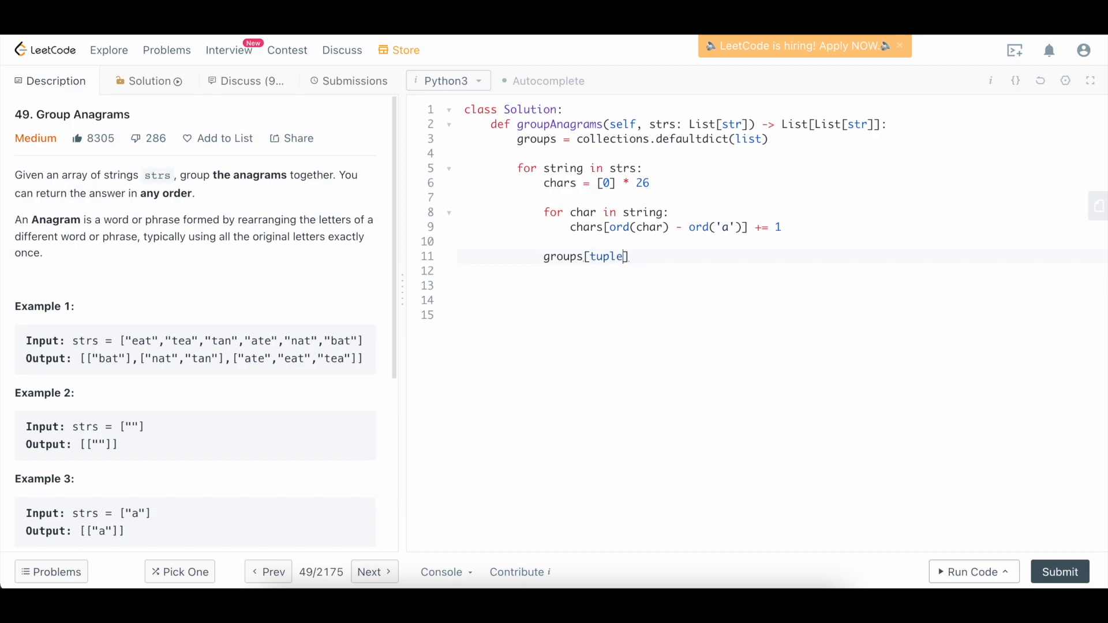
pyautogui.write('()')
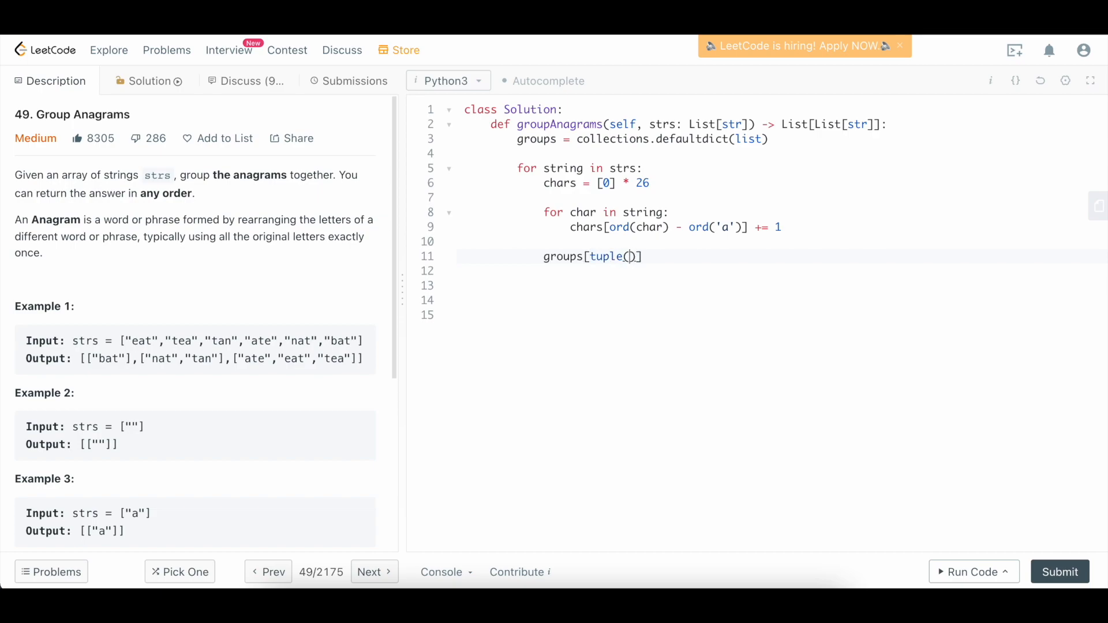
pyautogui.write('chars')
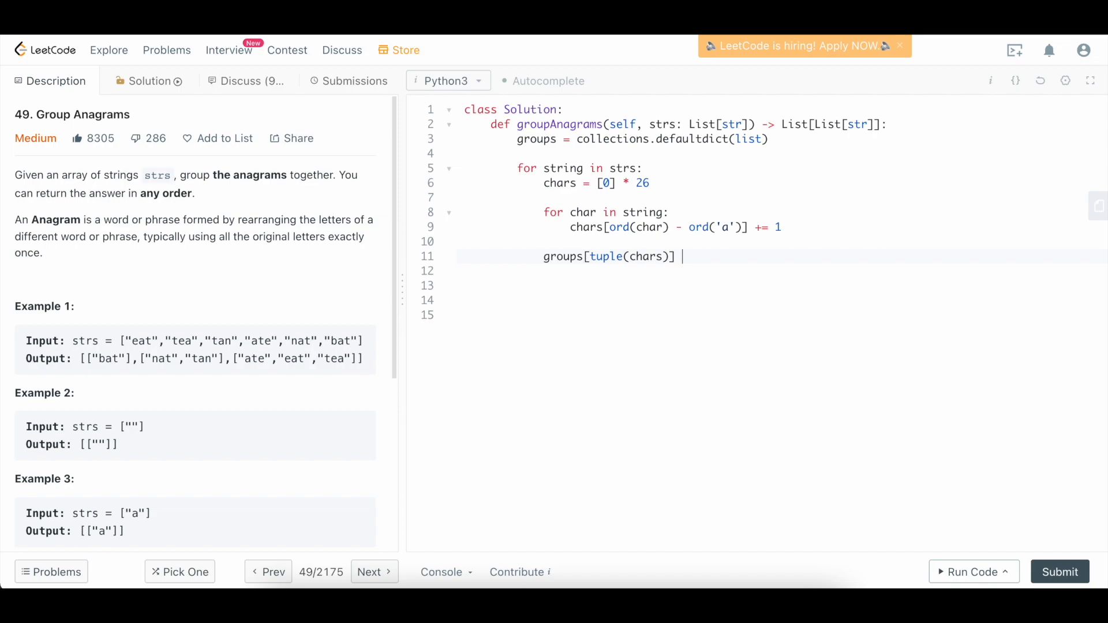
pyautogui.write('.append()')
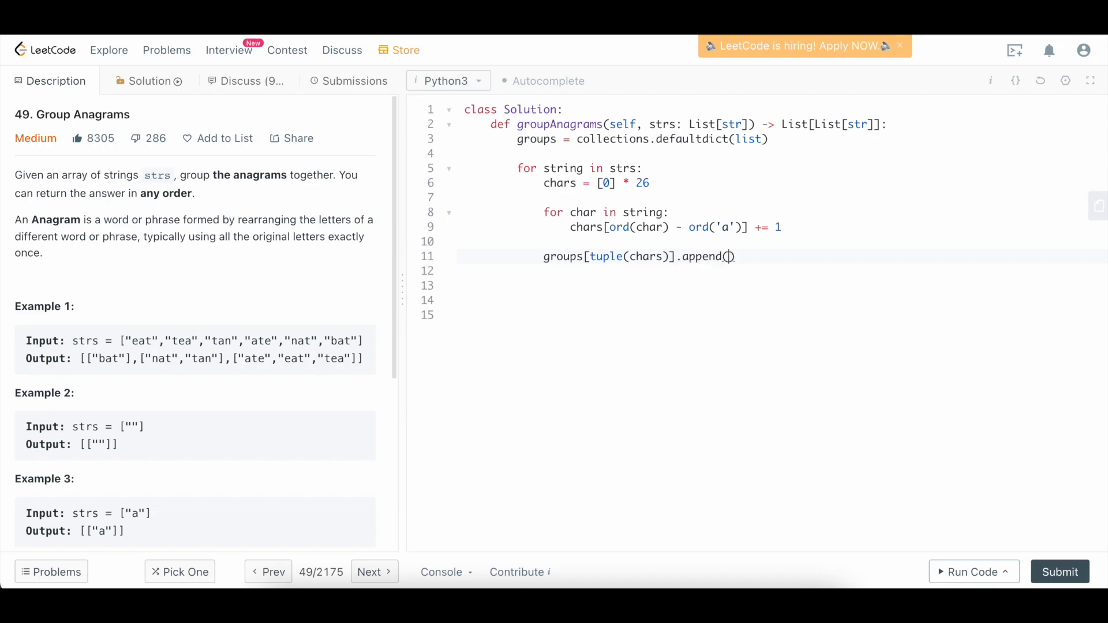
pyautogui.write('string')
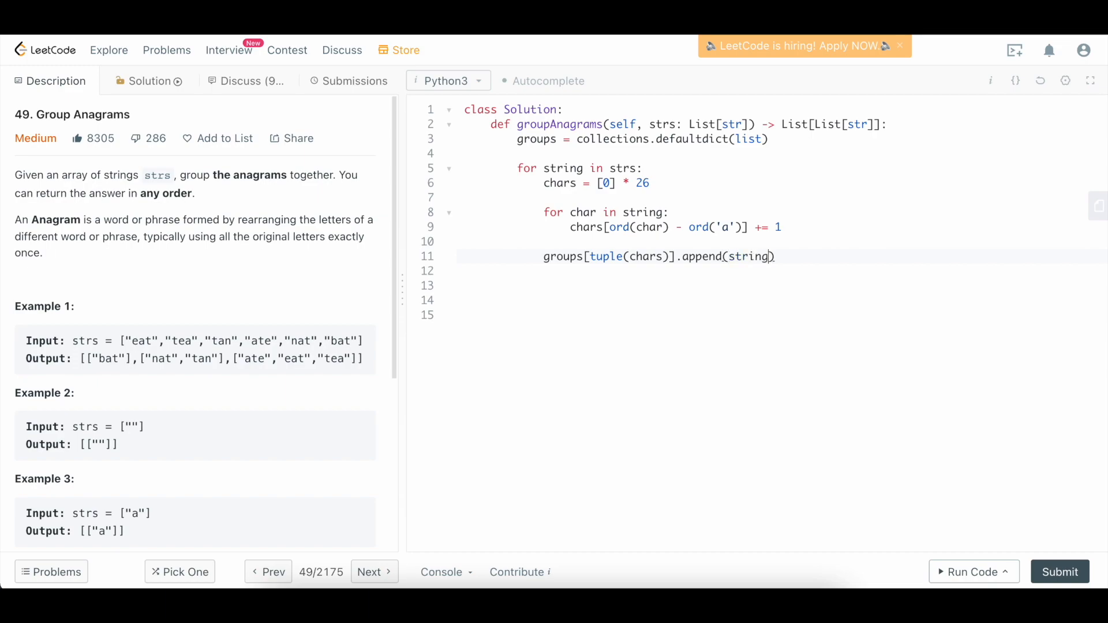
pyautogui.press('Enter')
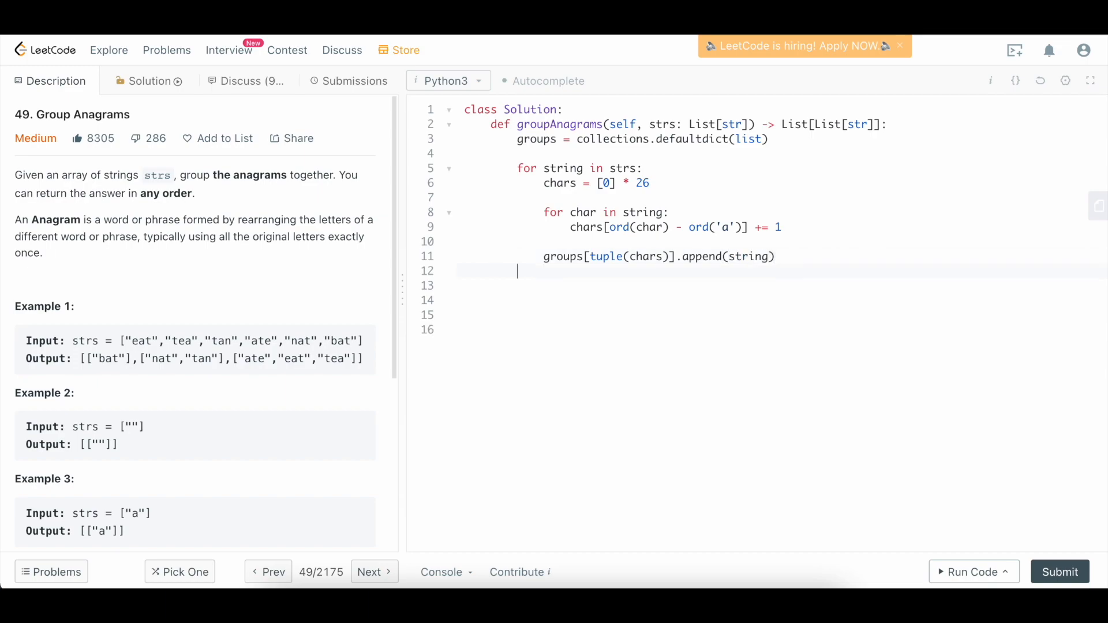
# - Return `groups.values()` and submit, getting the solution Accepted
pyautogui.write('return')
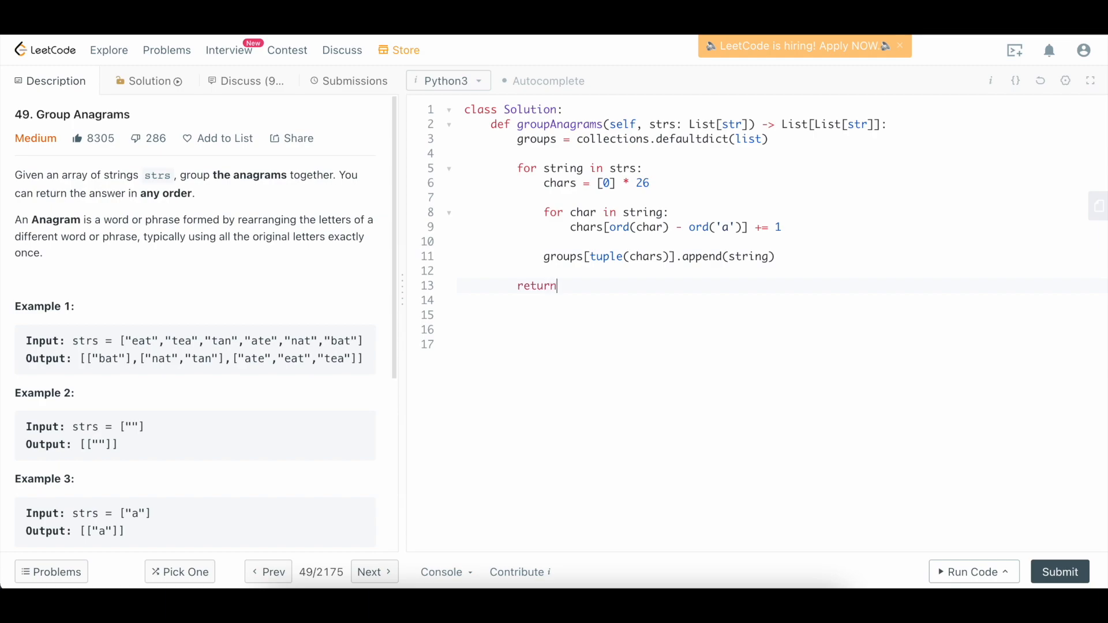
pyautogui.write('gr')
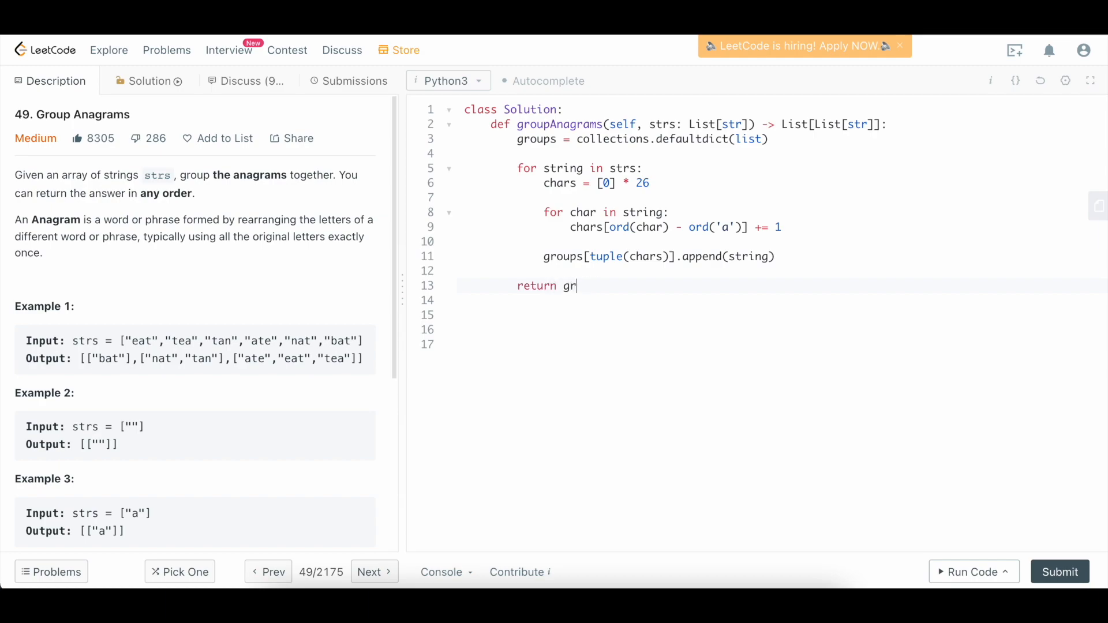
pyautogui.write('oups.bvalues(')
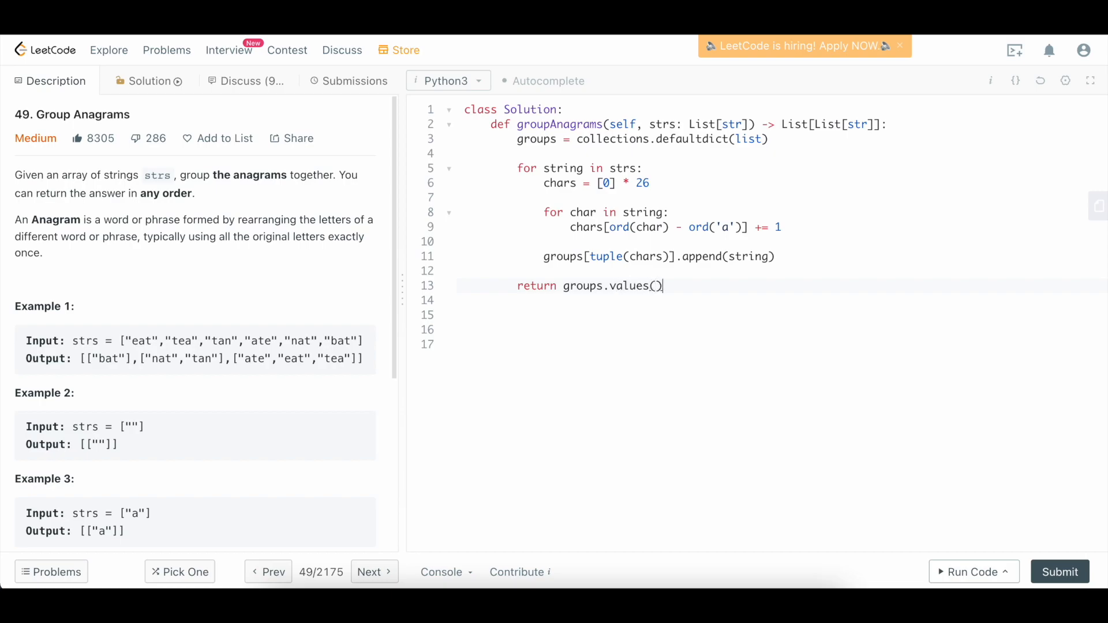
pyautogui.press('Enter')
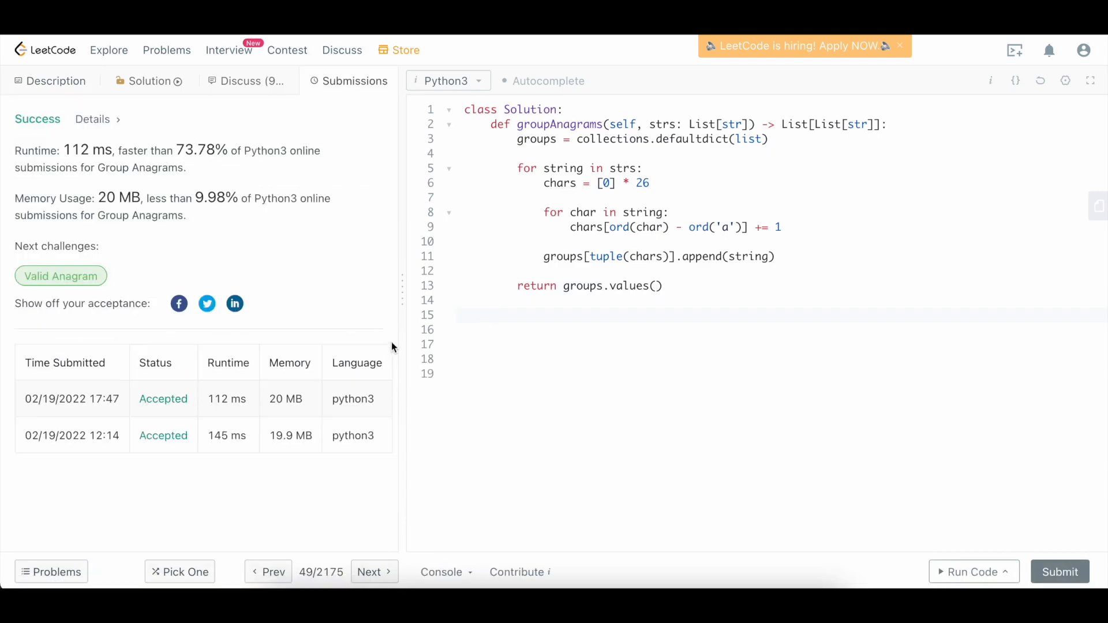
# - Start two `#` comment lines below the accepted solution
pyautogui.click(536, 330)
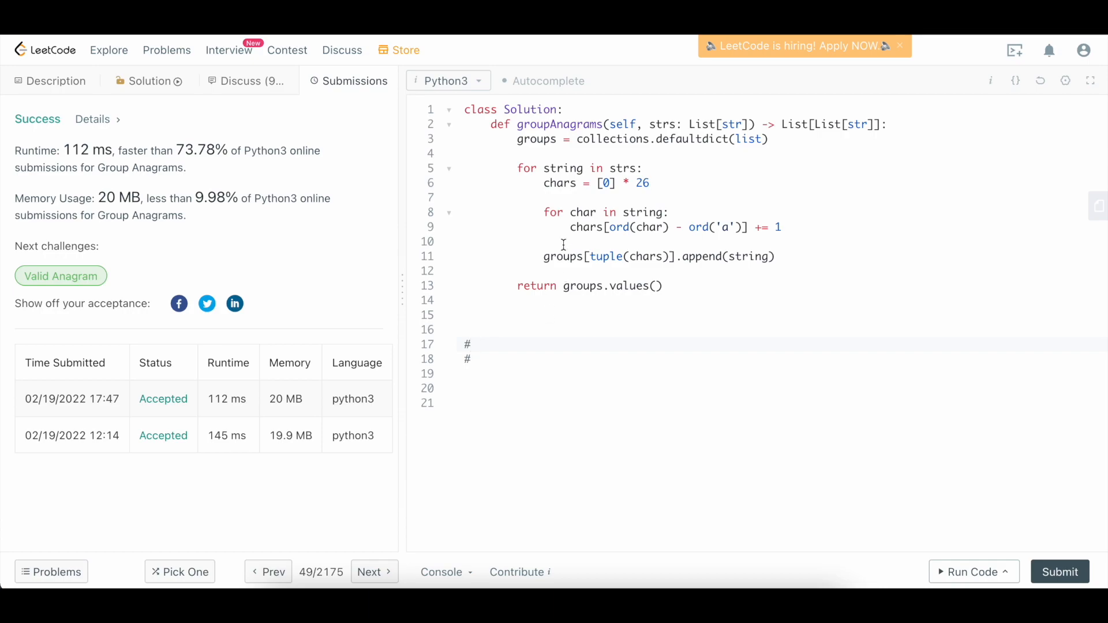
pyautogui.click(515, 169)
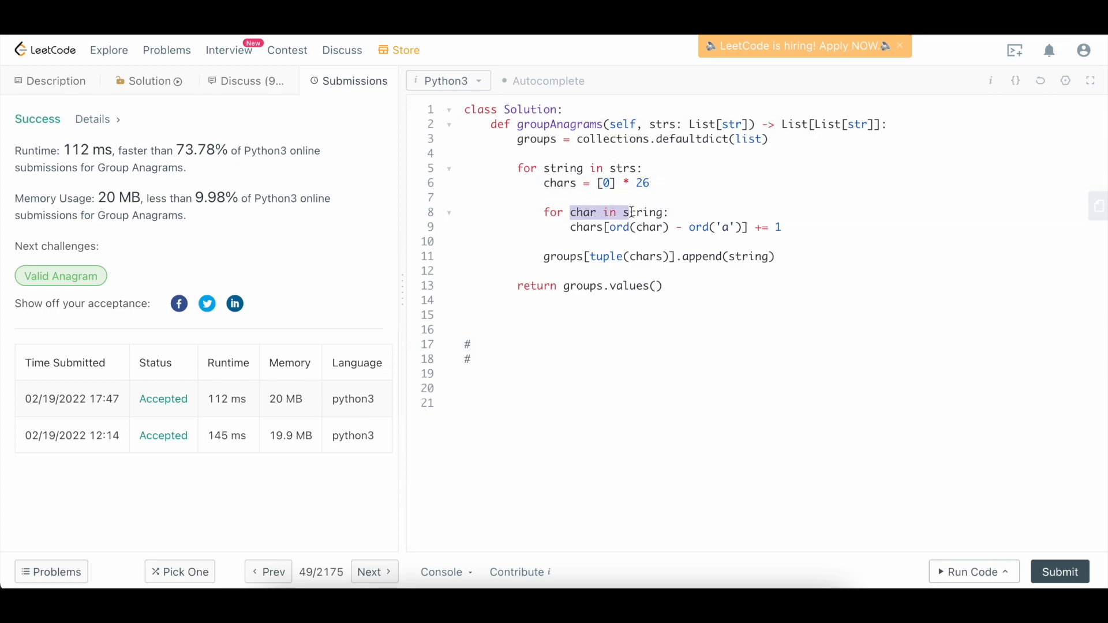
# - Comment the time complexity: O(N) * O(K), K = longest string length ==> O(NK)
pyautogui.click(517, 359)
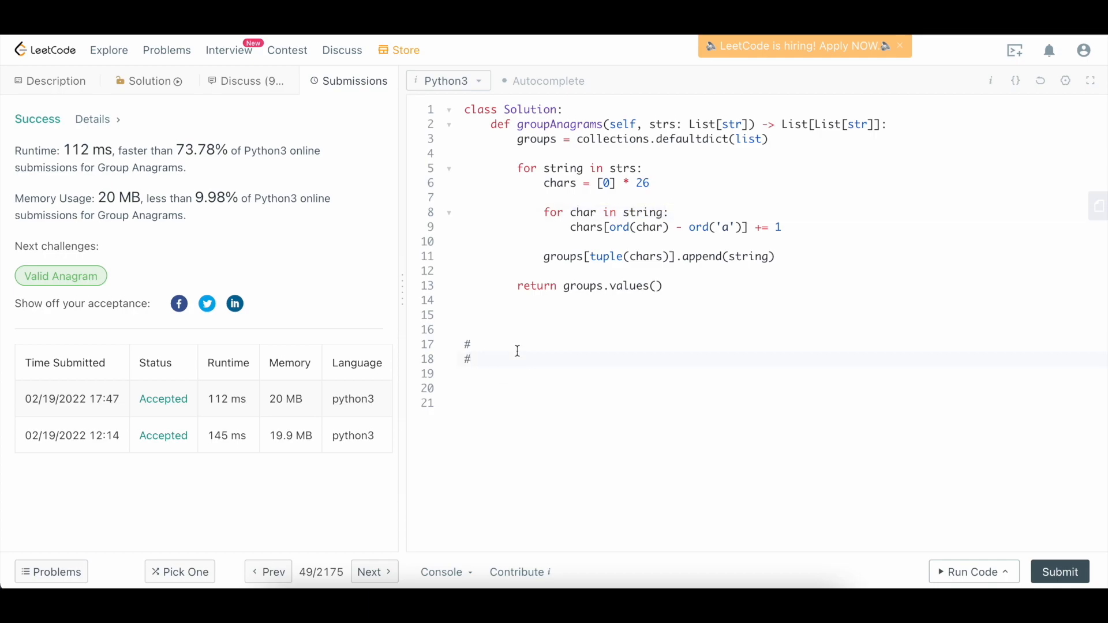
pyautogui.write('O(N) *')
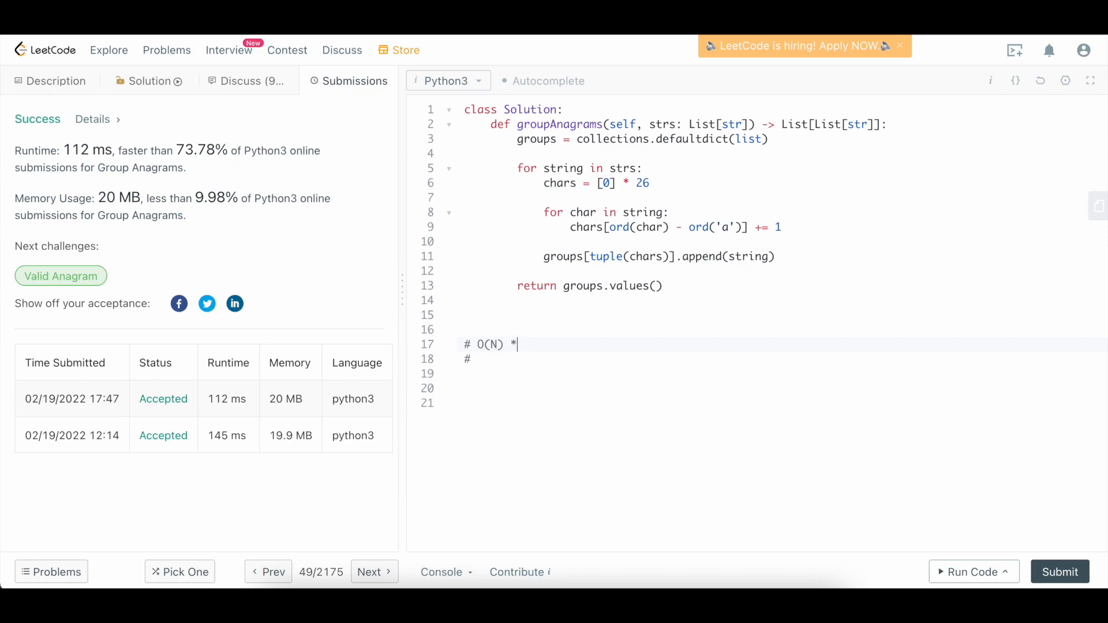
pyautogui.write('O()')
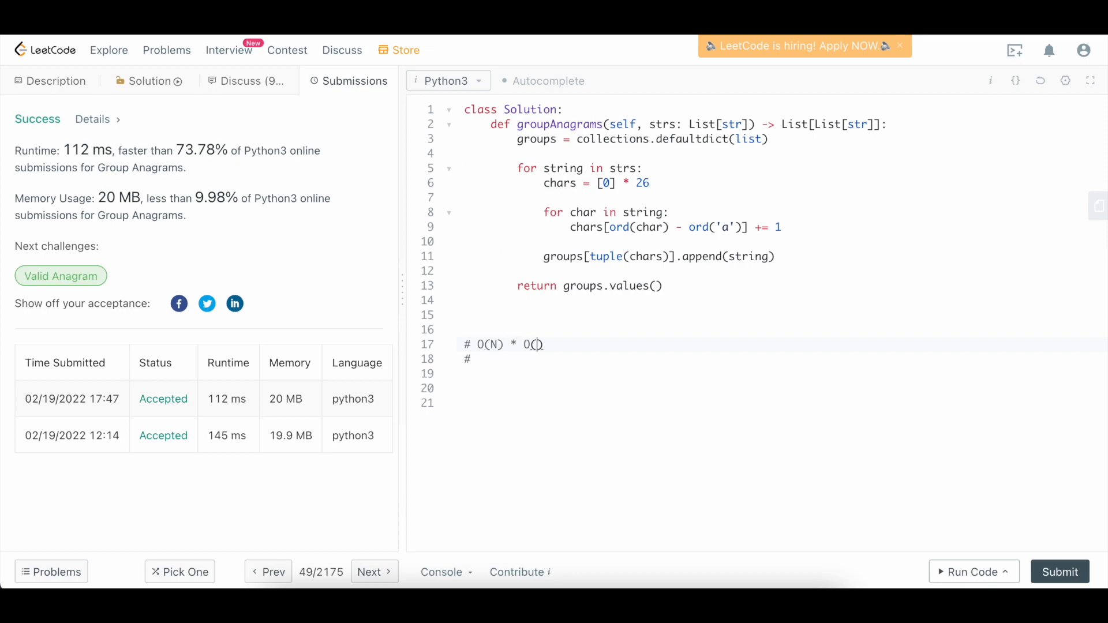
pyautogui.write('K')
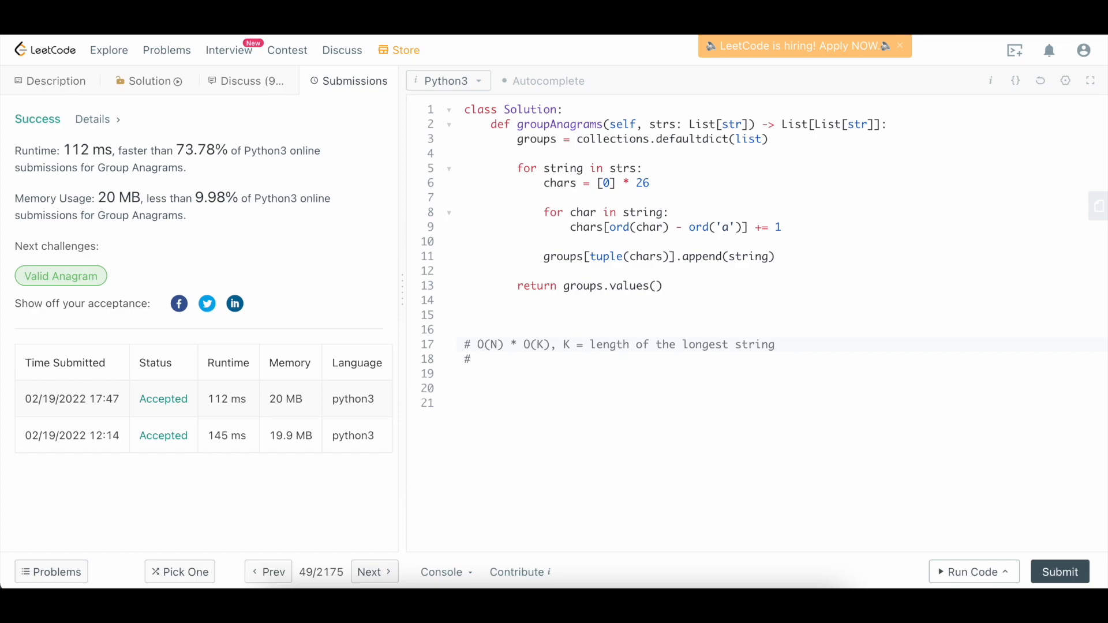
pyautogui.write('==> O(N')
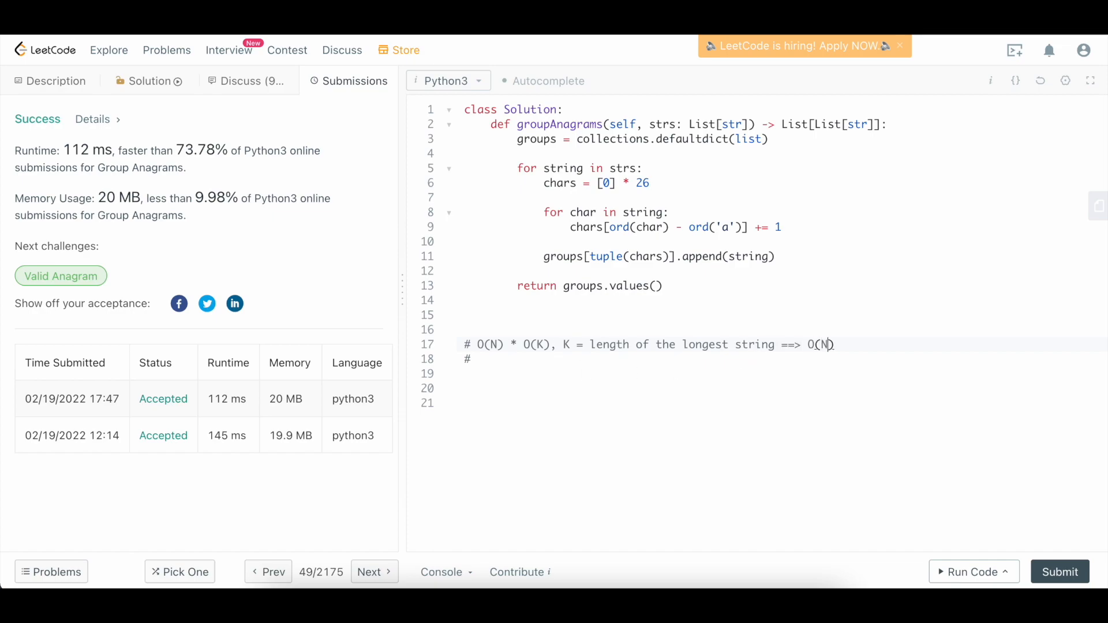
pyautogui.write('K')
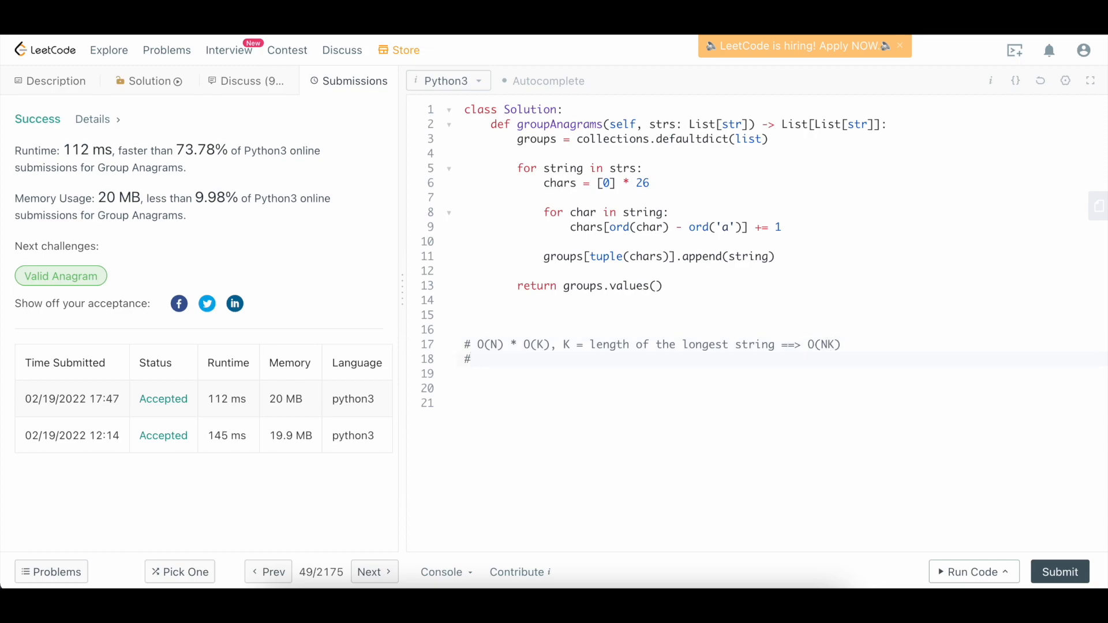
# - Comment the space complexity as O(NK) on the second line
pyautogui.write('O()')
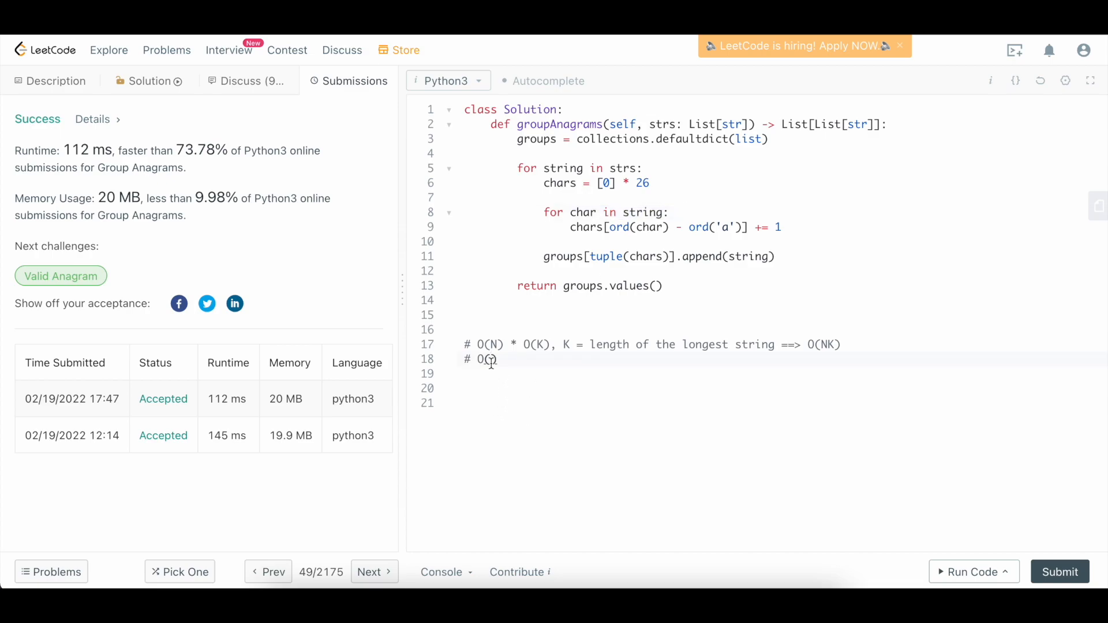
pyautogui.write('NK')
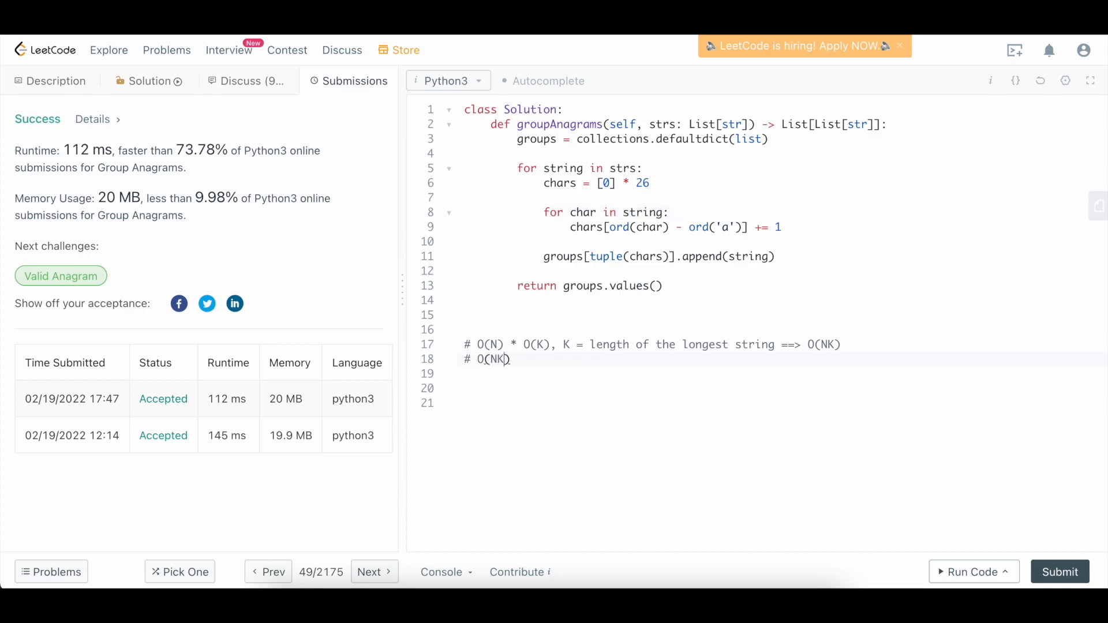